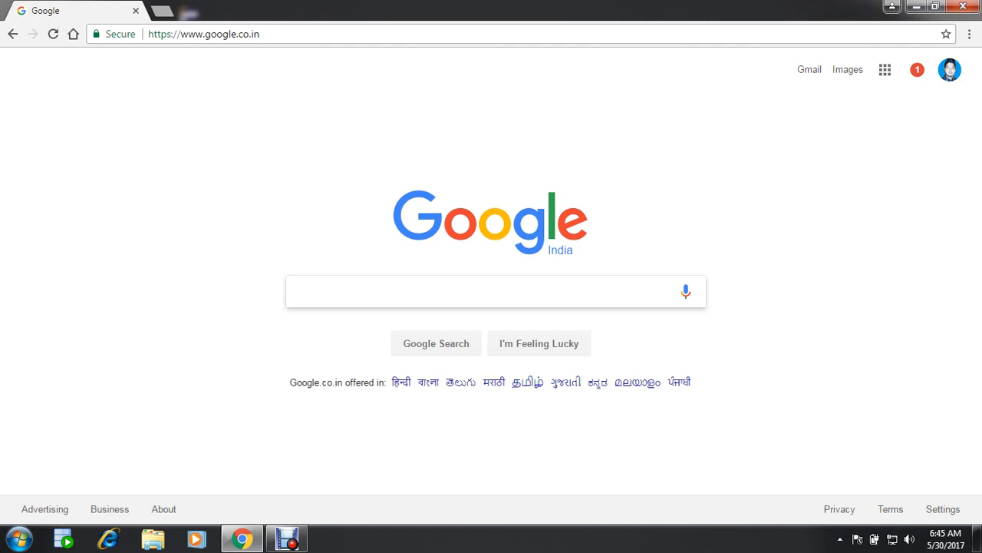
Step: Search Google for 'oracle 11g download for windows 32 bit'
left_click(492, 291)
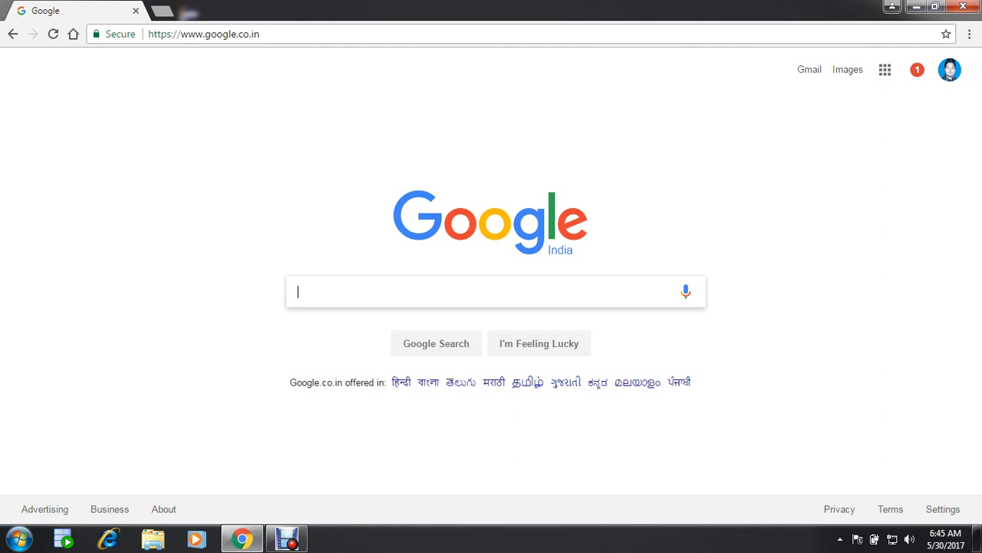
mouse_move(343, 307)
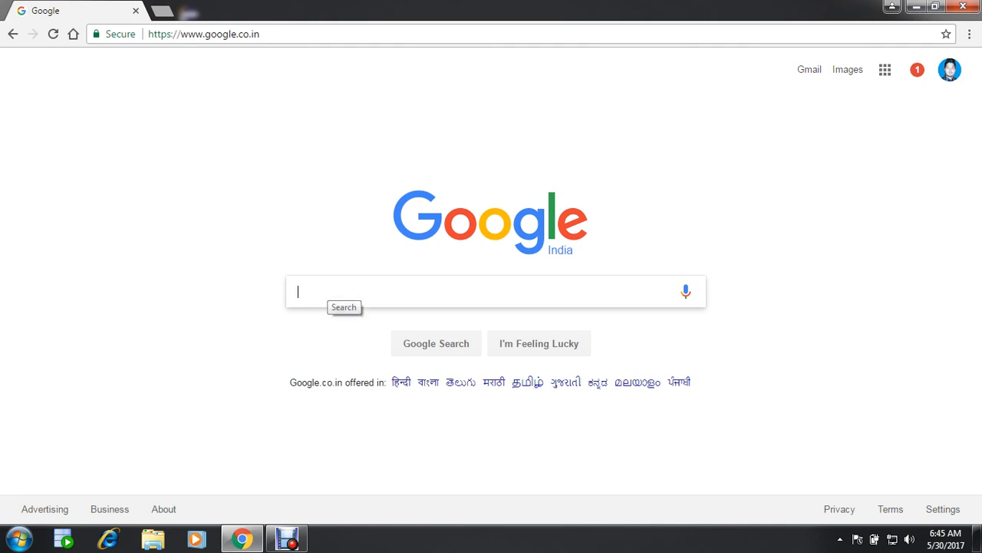
type("orac")
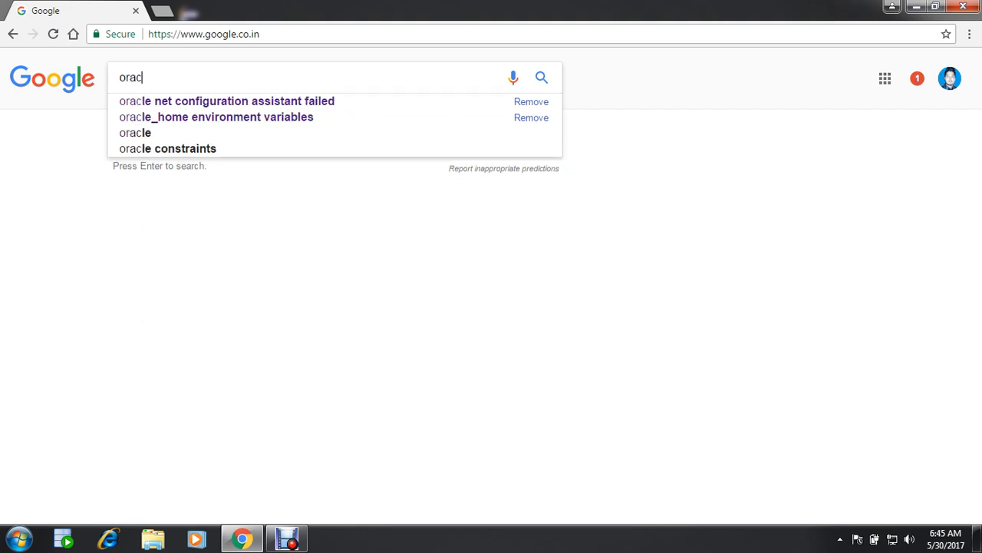
left_click(226, 101)
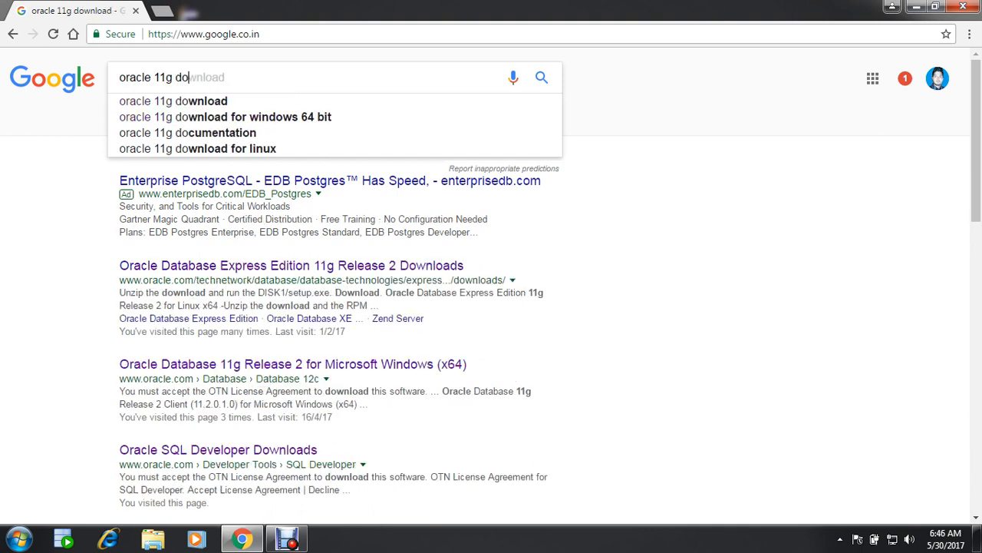
type("wnload")
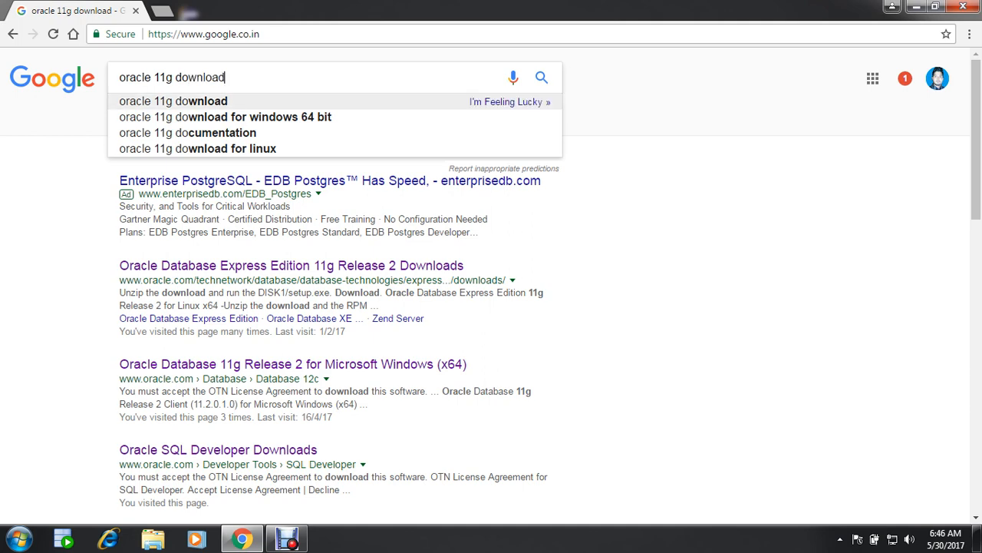
left_click(225, 117)
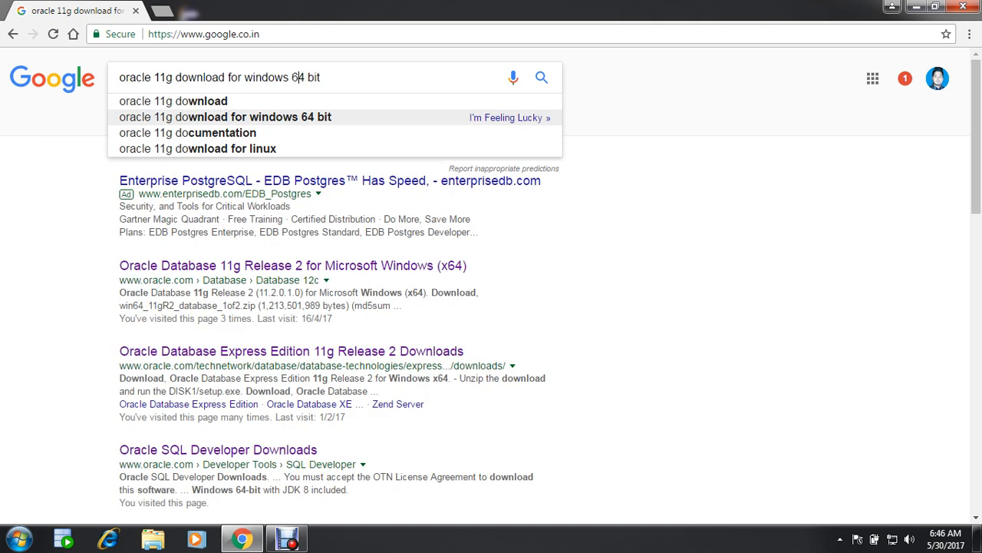
key("Backspace")
type("32")
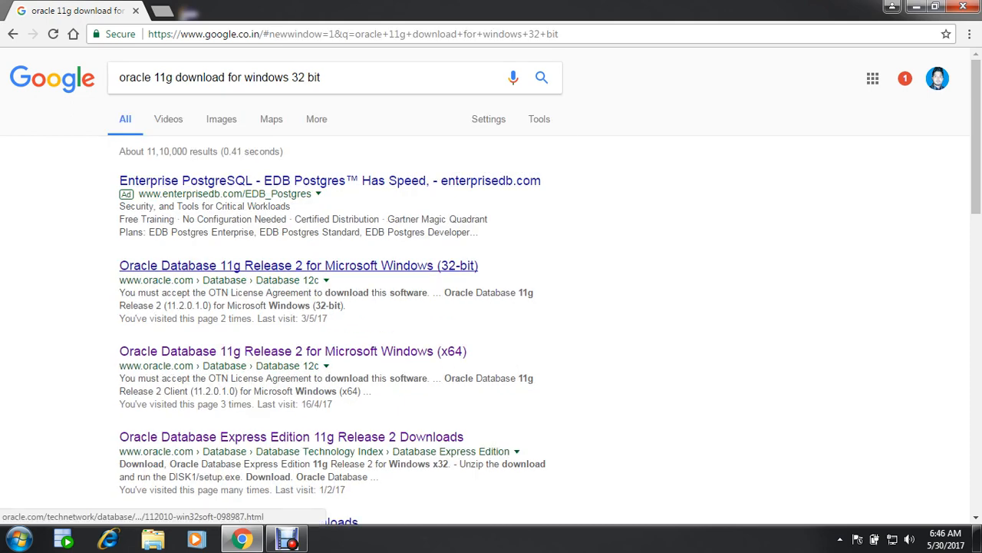
Step: Open the 'Oracle Database 11g Release 2 for Microsoft Windows (32-bit)' result in a new tab
scroll("down", 3)
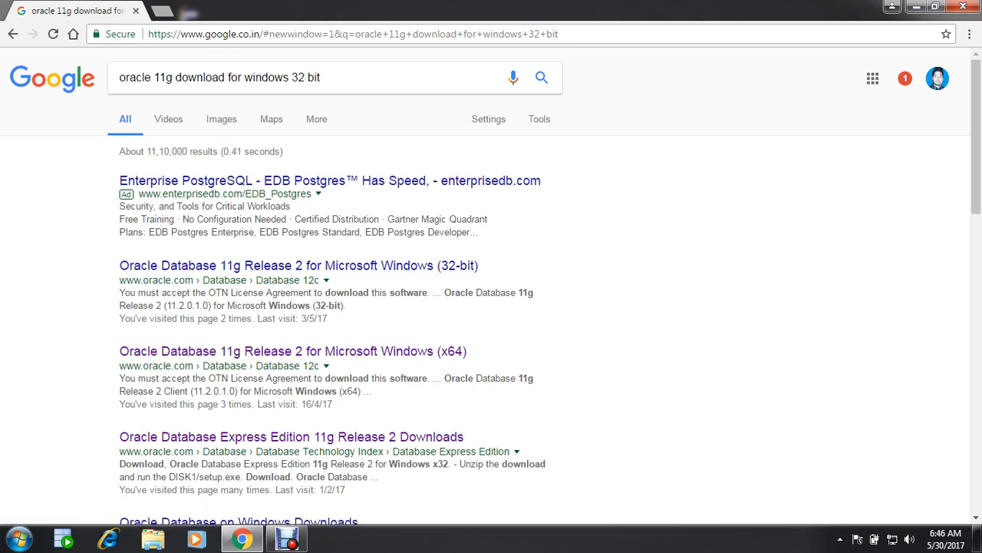
mouse_move(298, 265)
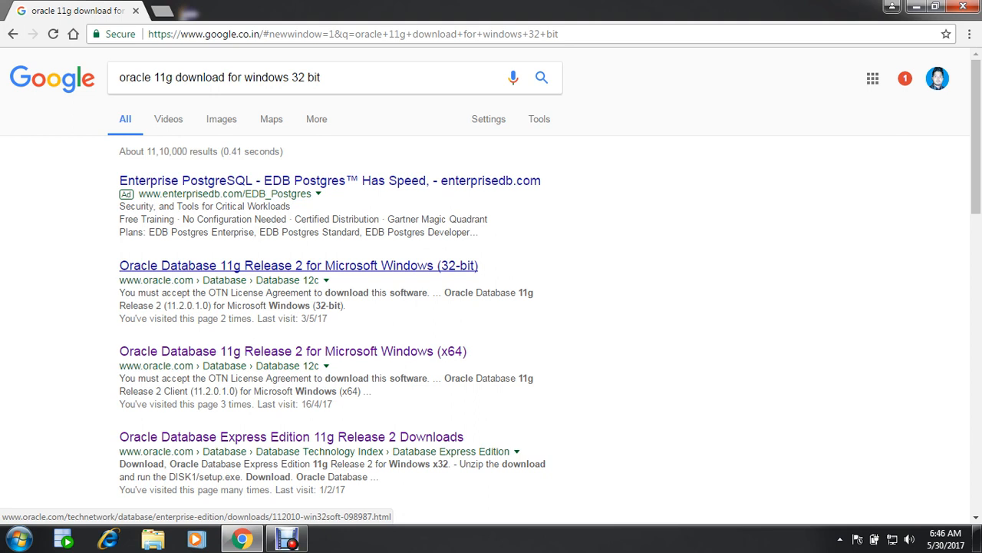
mouse_move(293, 351)
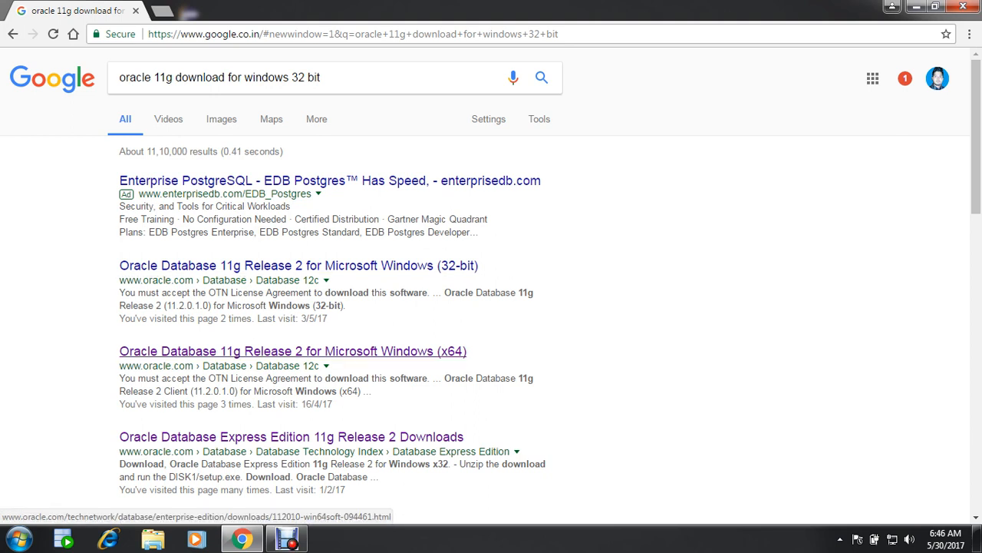
mouse_move(298, 265)
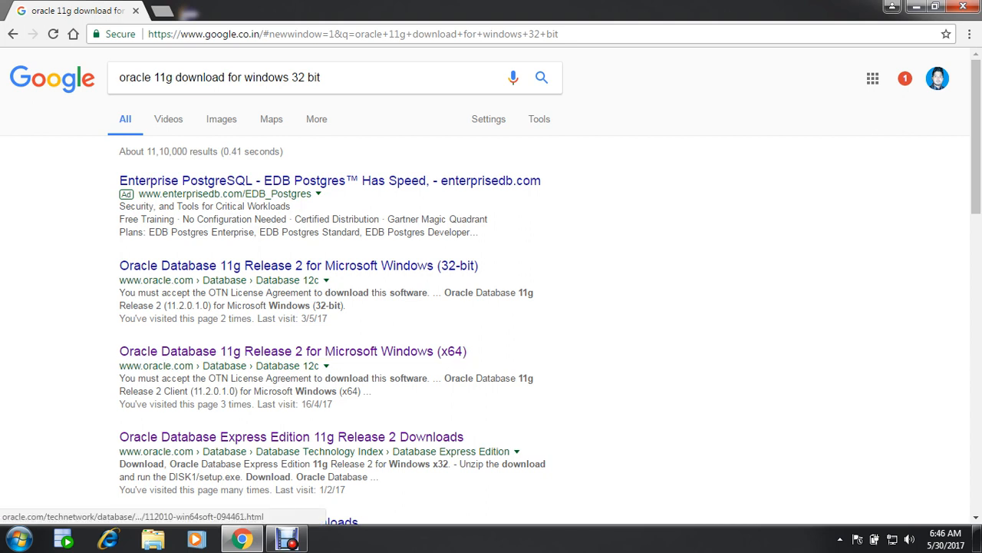
right_click(299, 264)
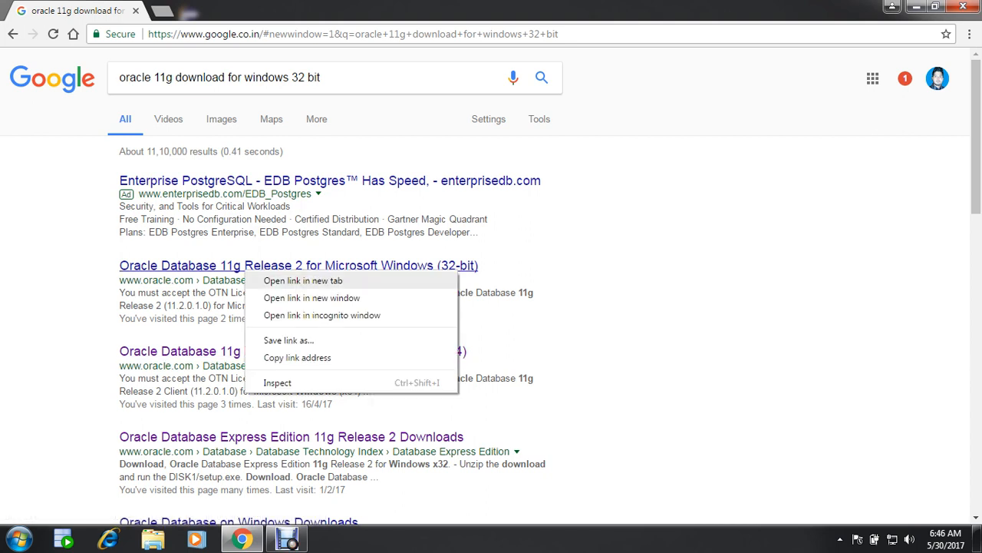
left_click(303, 280)
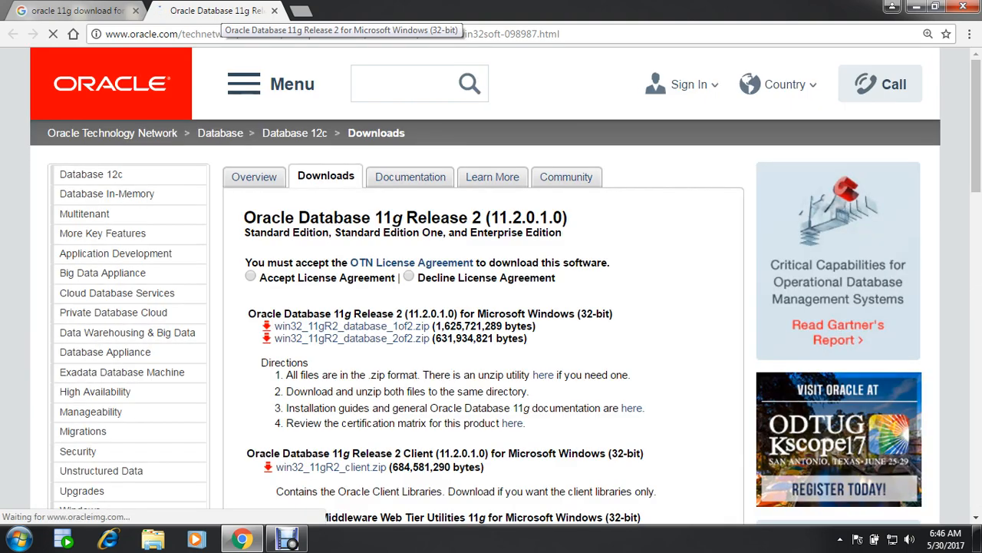
Step: Accept the OTN License Agreement and open win32_11gR2_database_1of2.zip in a new tab
left_click(243, 84)
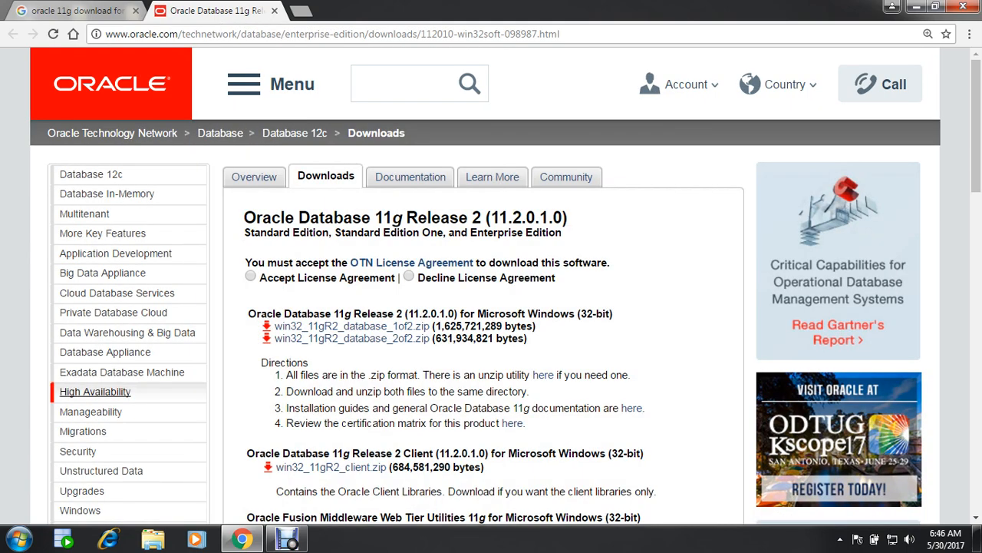
left_click(250, 277)
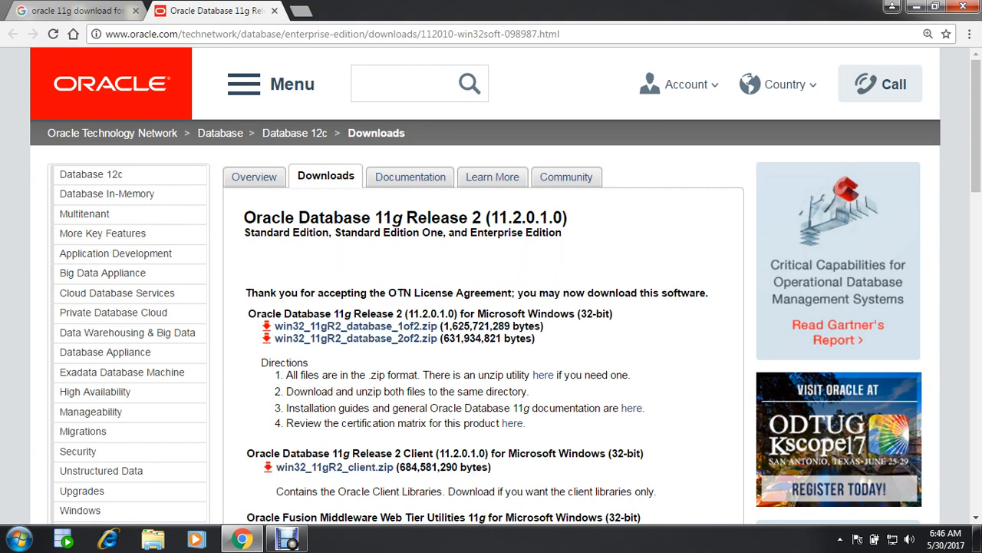
mouse_move(356, 325)
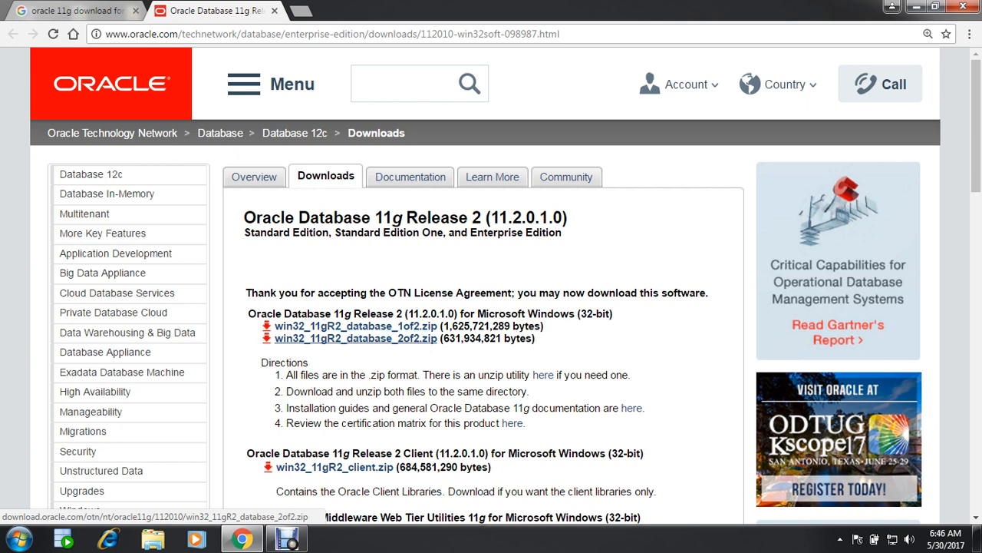
mouse_move(335, 466)
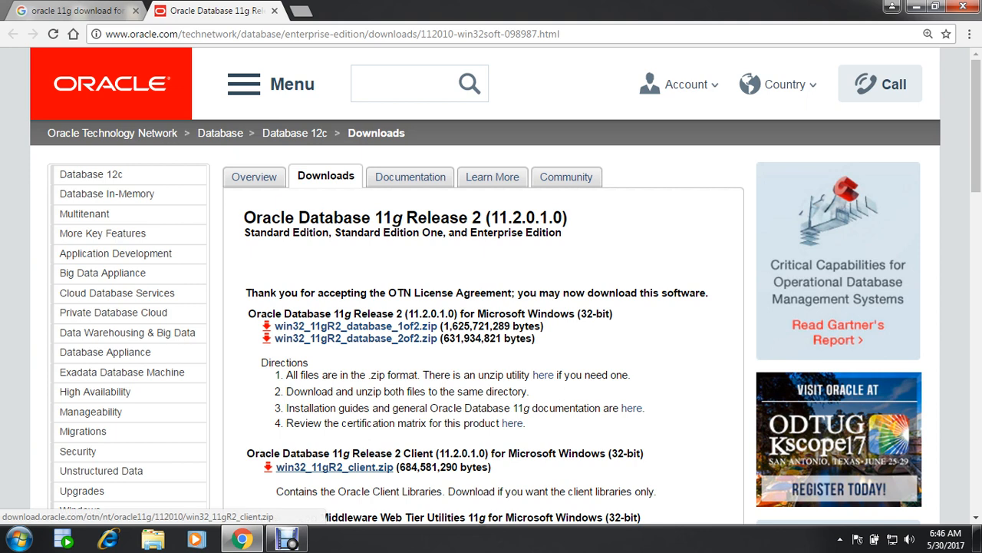
mouse_move(356, 325)
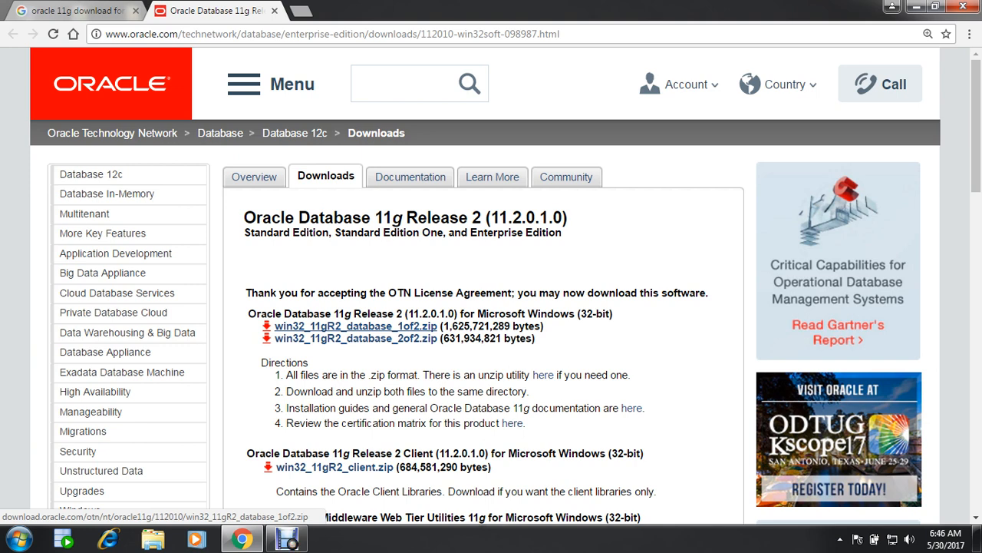
right_click(356, 338)
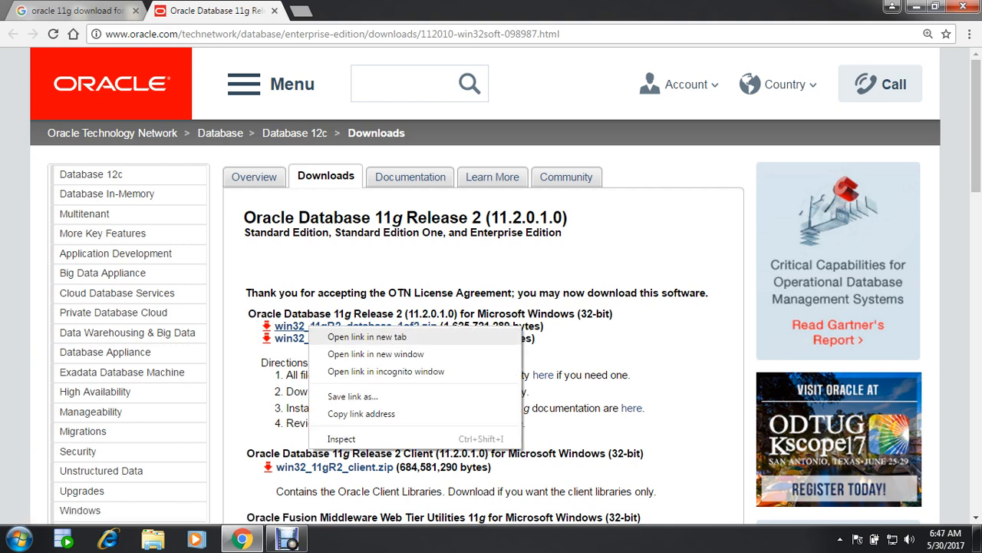
left_click(367, 337)
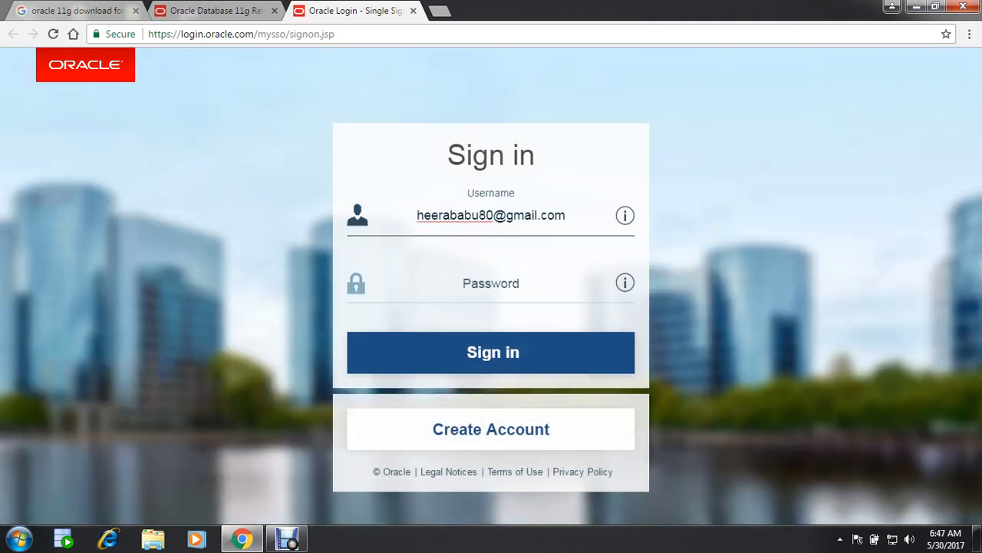
Step: Enter the account password and sign in so win32_11gR2_database_1of2.zip starts downloading
left_click(490, 283)
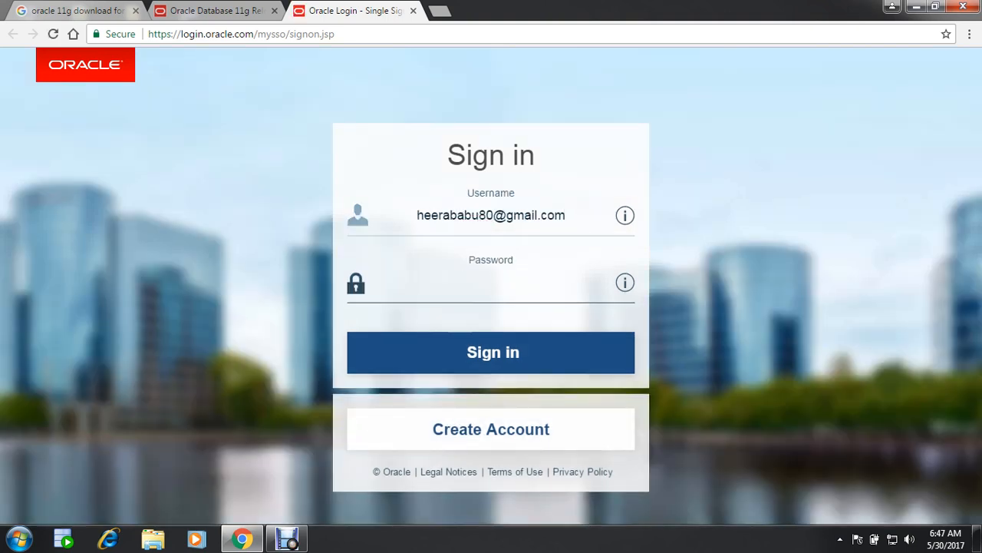
left_click(491, 282)
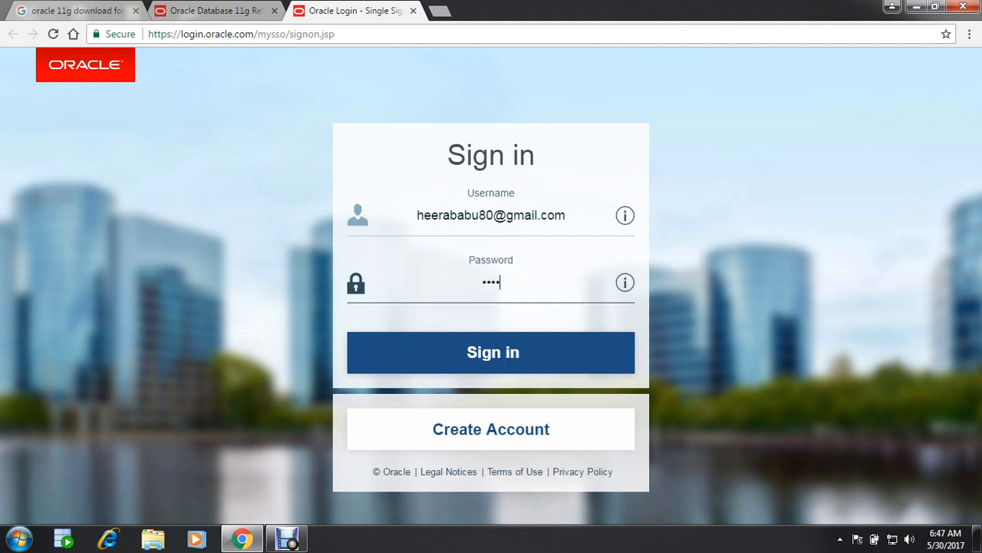
type("••")
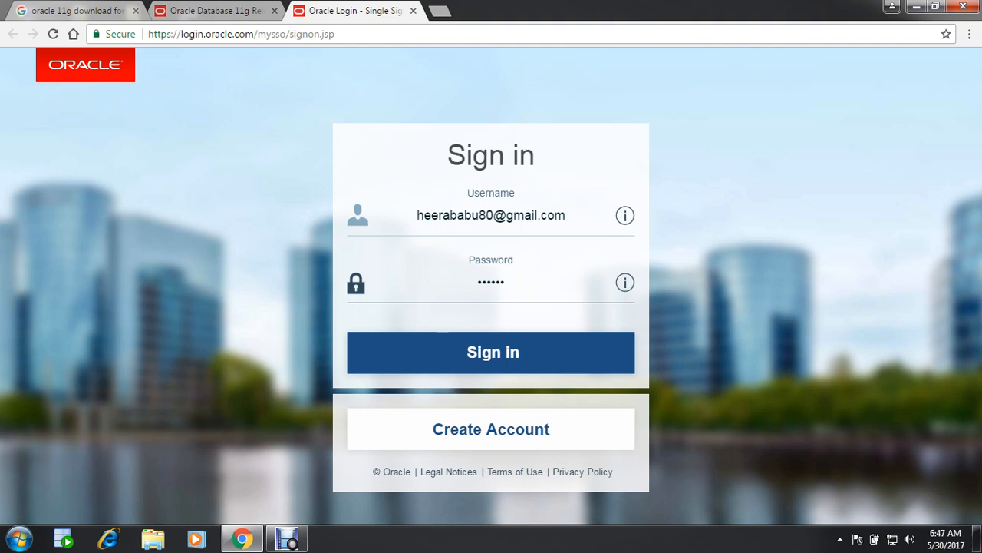
type("•")
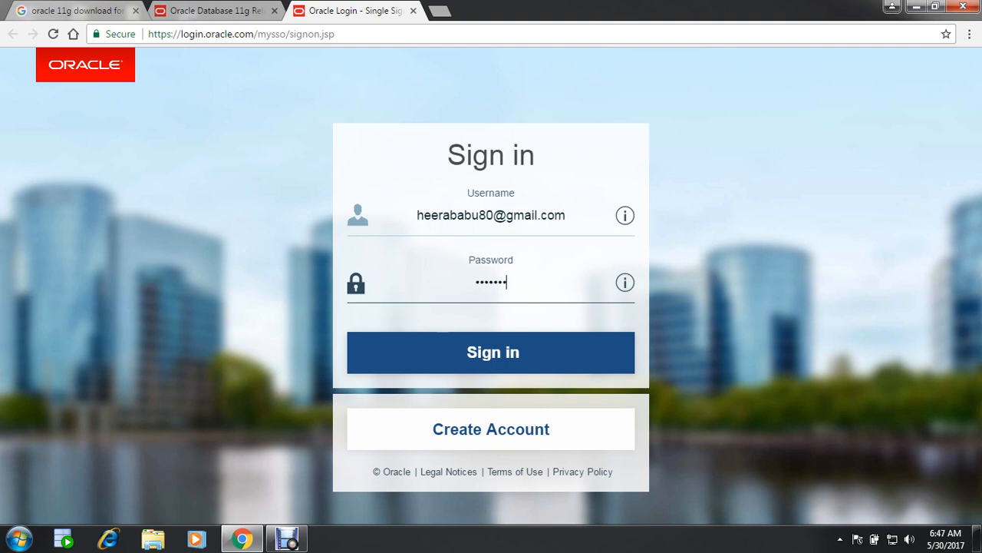
type("••")
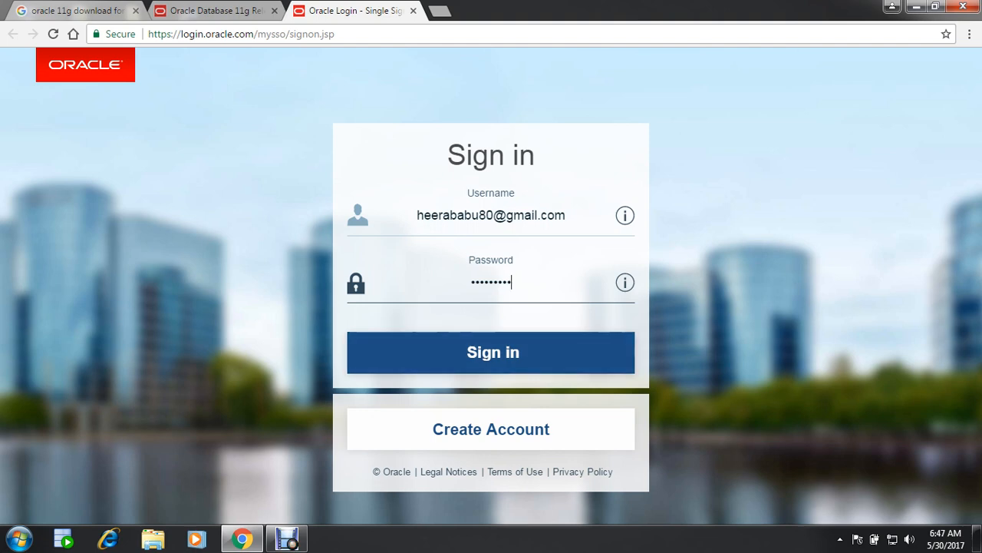
left_click(490, 351)
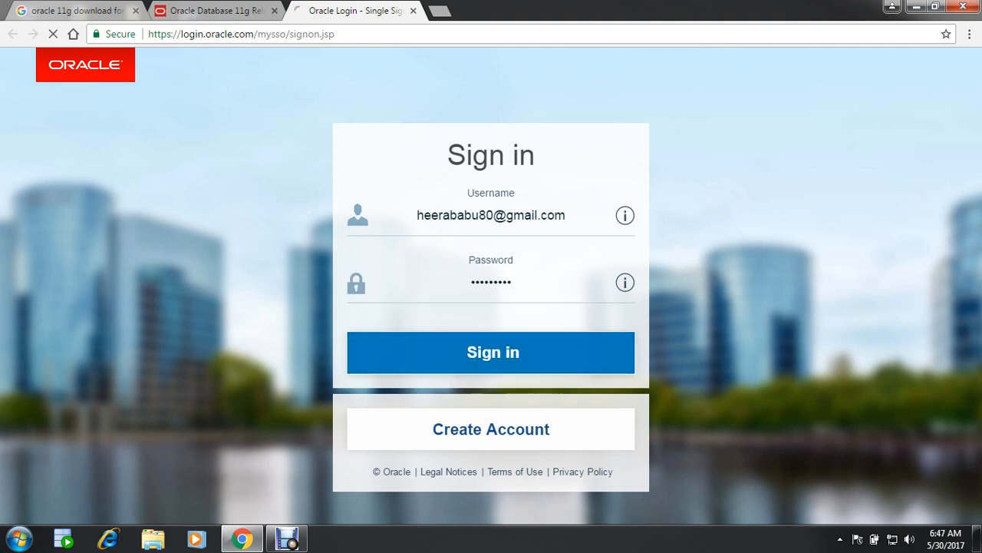
left_click(491, 352)
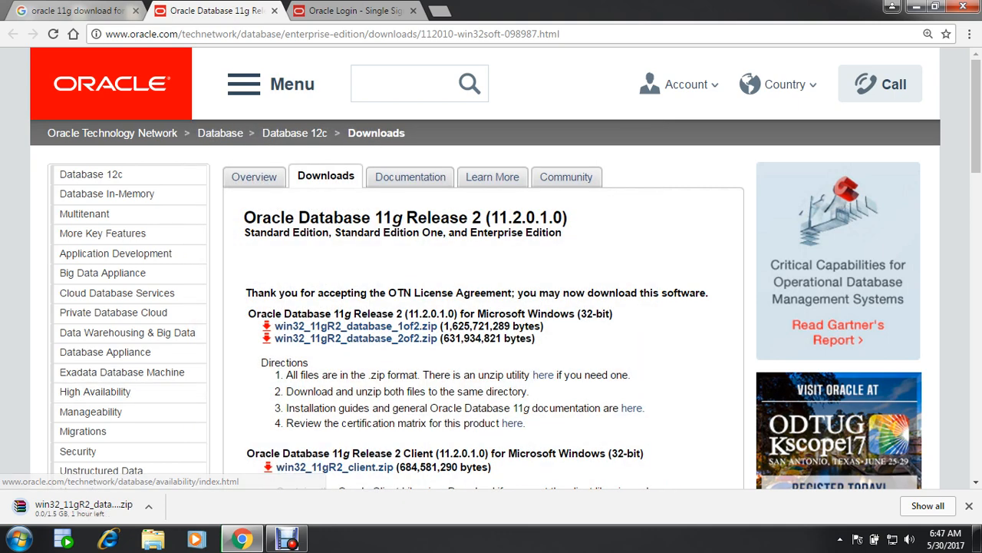
mouse_move(82, 430)
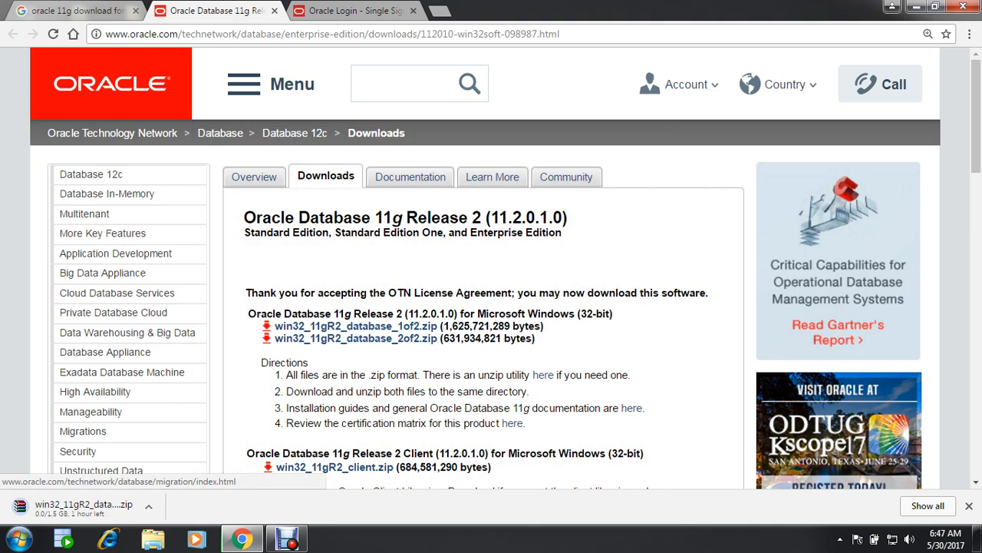
mouse_move(355, 338)
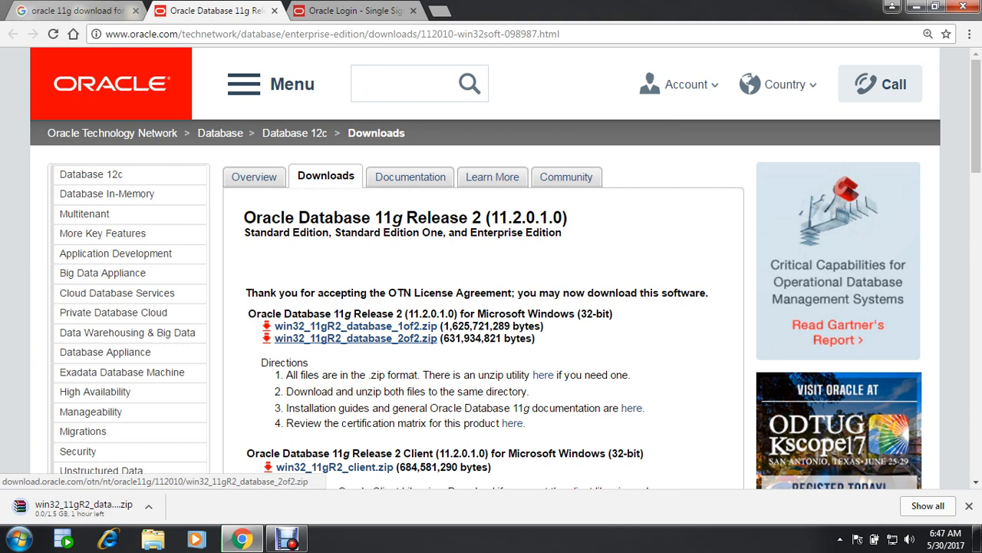
Step: Start downloading win32_11gR2_database_2of2.zip from the 11g R2 downloads page
left_click(355, 339)
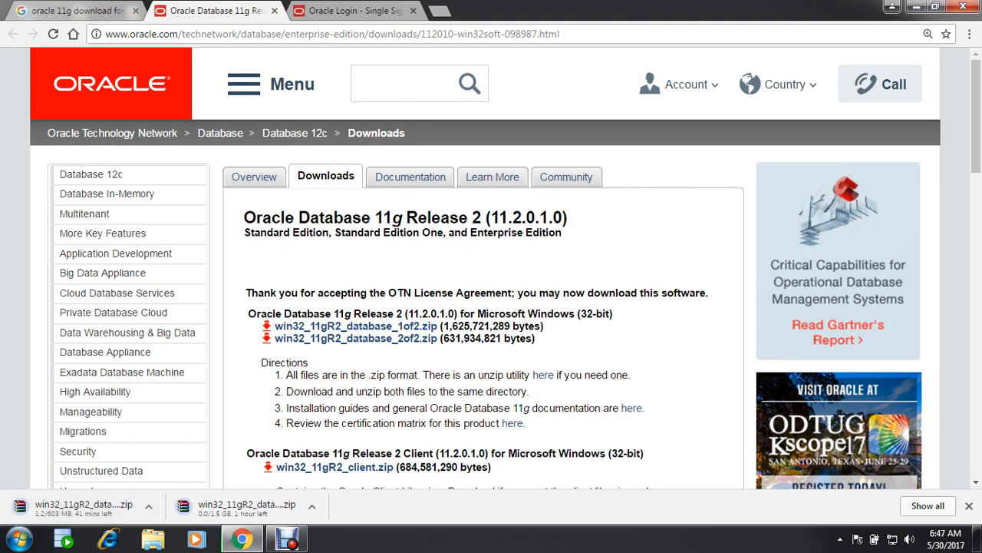
Step: Return to the Google tab and add 'grid' to the Oracle 11g search query
scroll("down", 3)
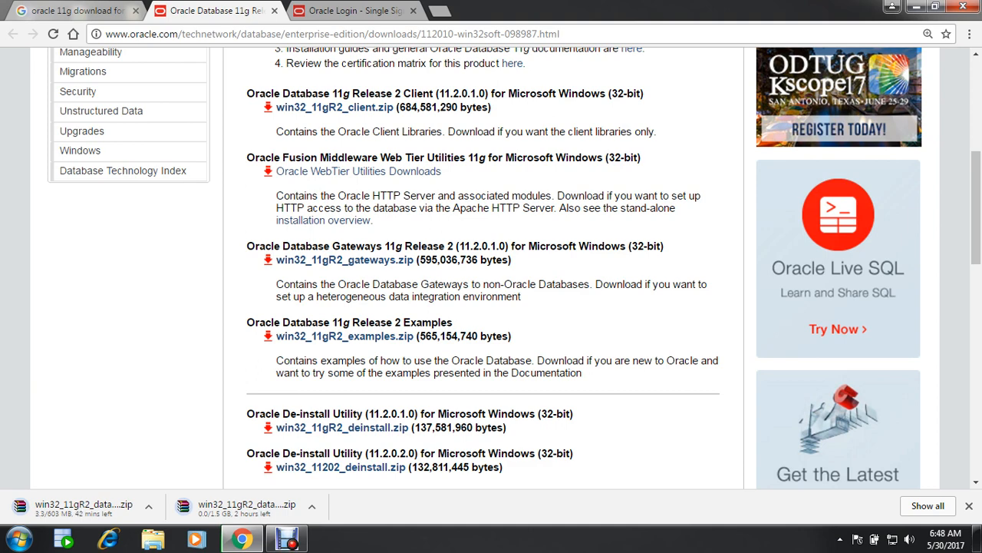
scroll("down", 3)
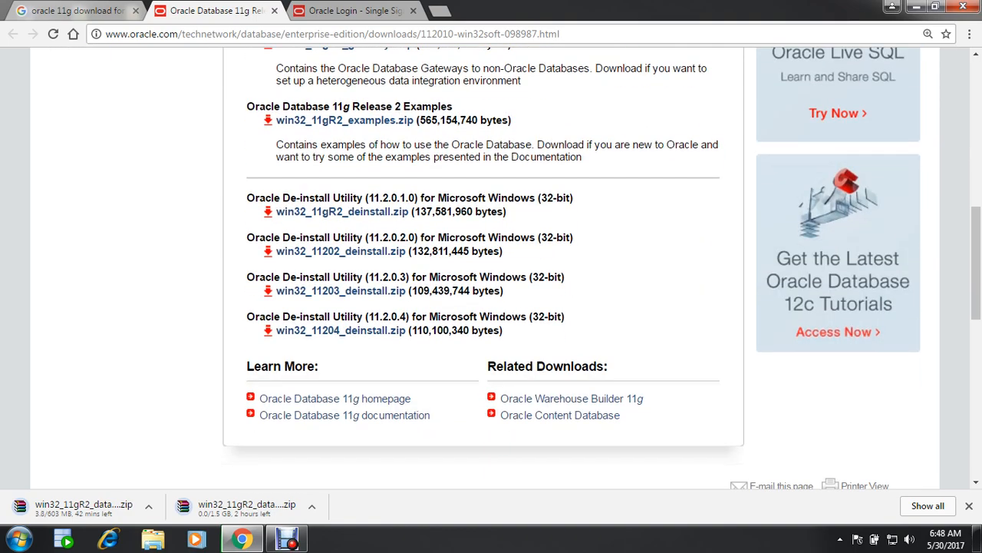
scroll("up", 3)
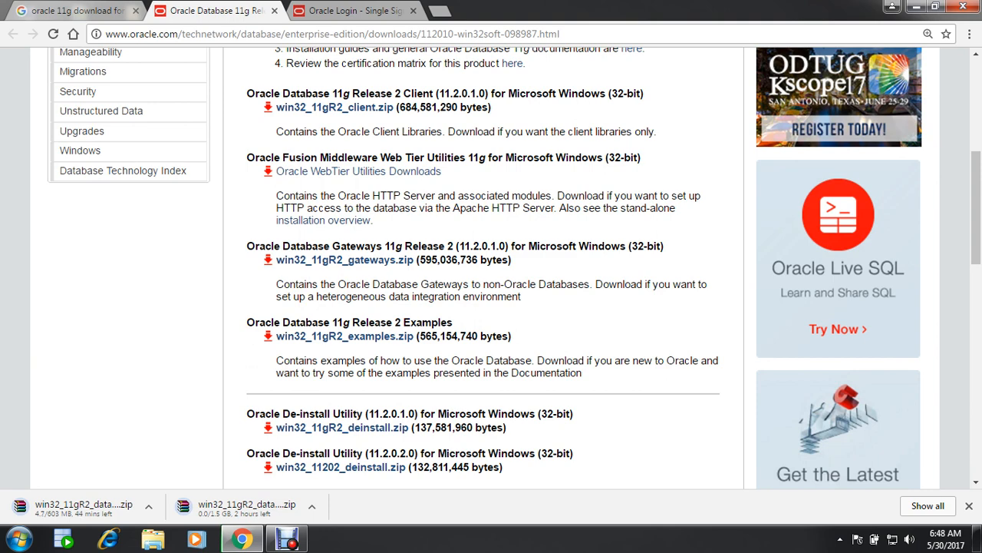
scroll("down", 3)
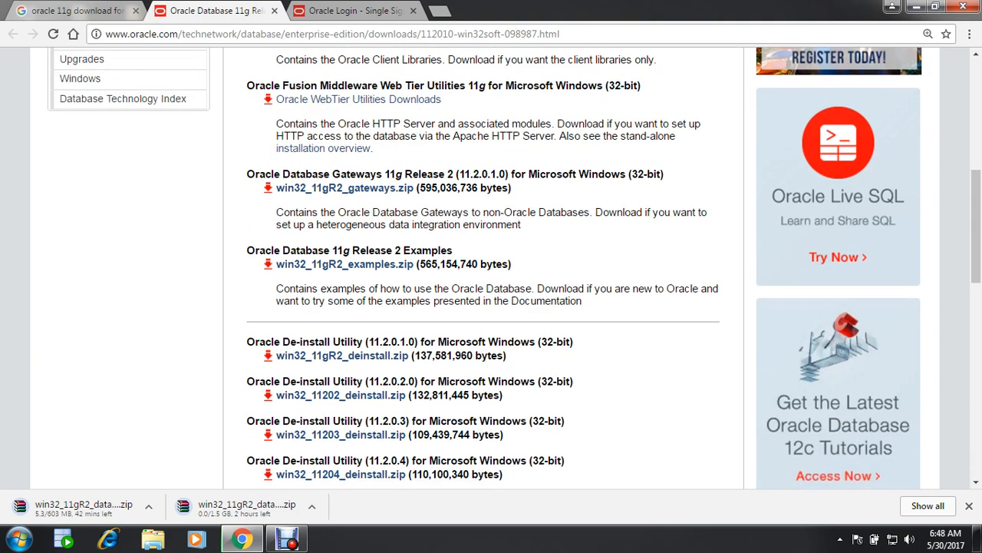
scroll("down", 3)
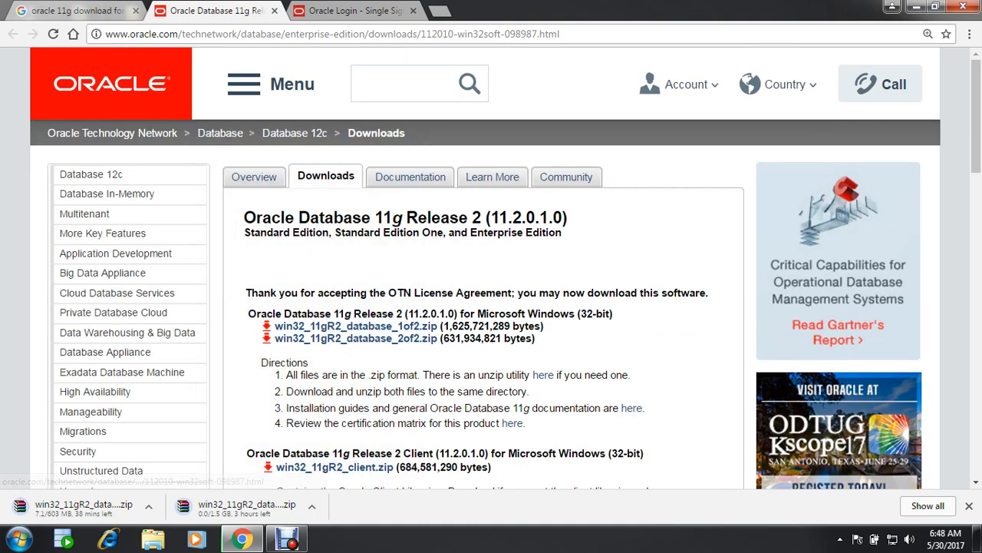
left_click(73, 11)
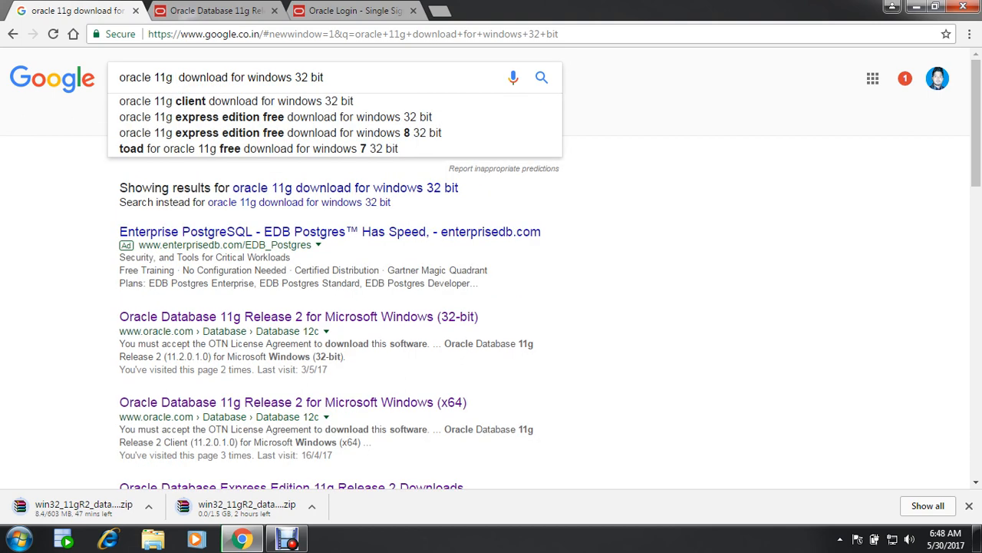
type("grid")
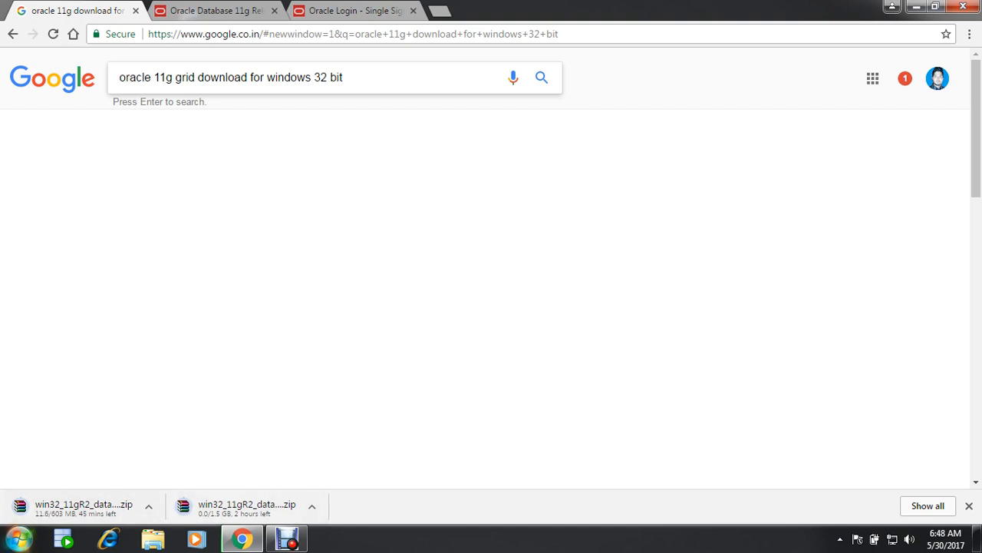
left_click(152, 537)
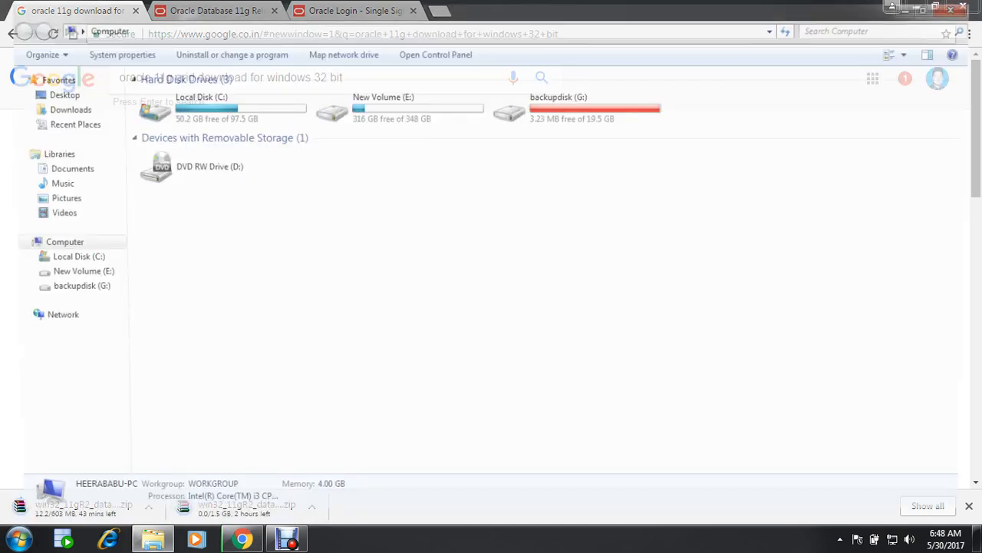
Step: Browse to E:\oracle & grid and review the extracted folders and database zip archives
double_click(383, 107)
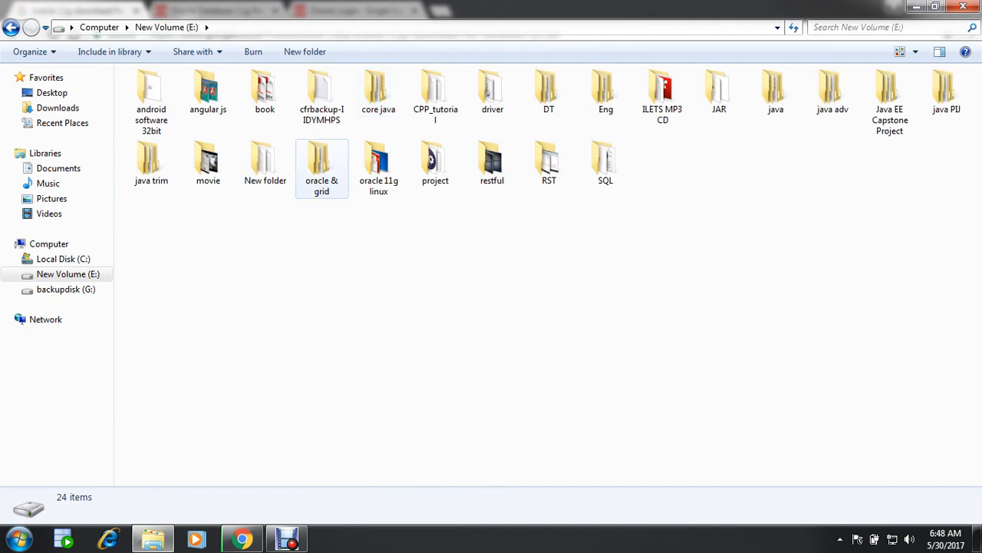
double_click(321, 161)
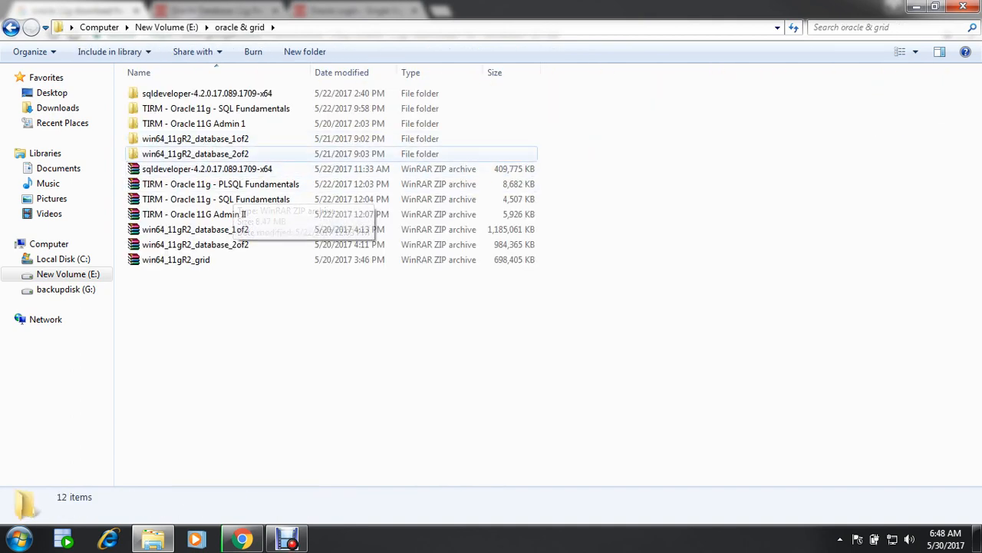
left_click(196, 153)
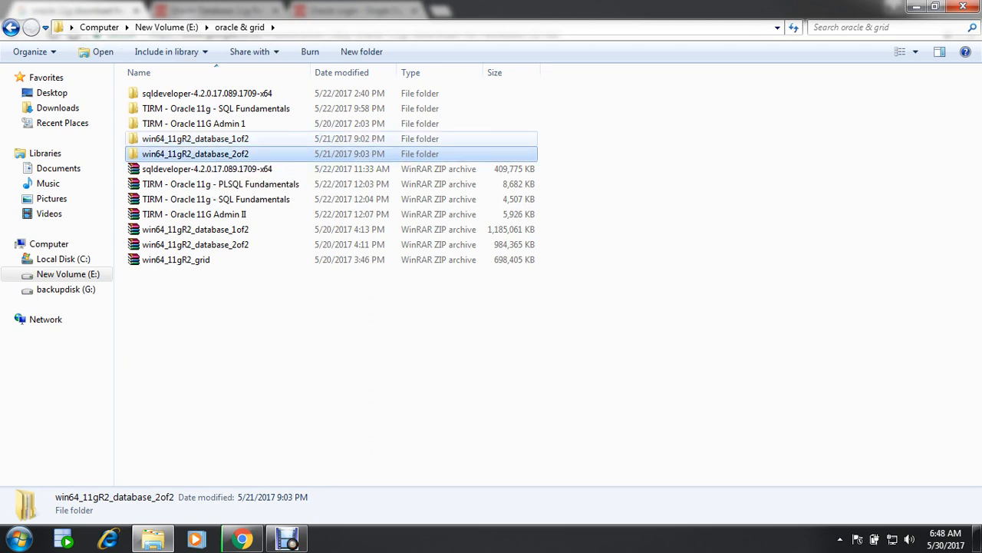
left_click(195, 229)
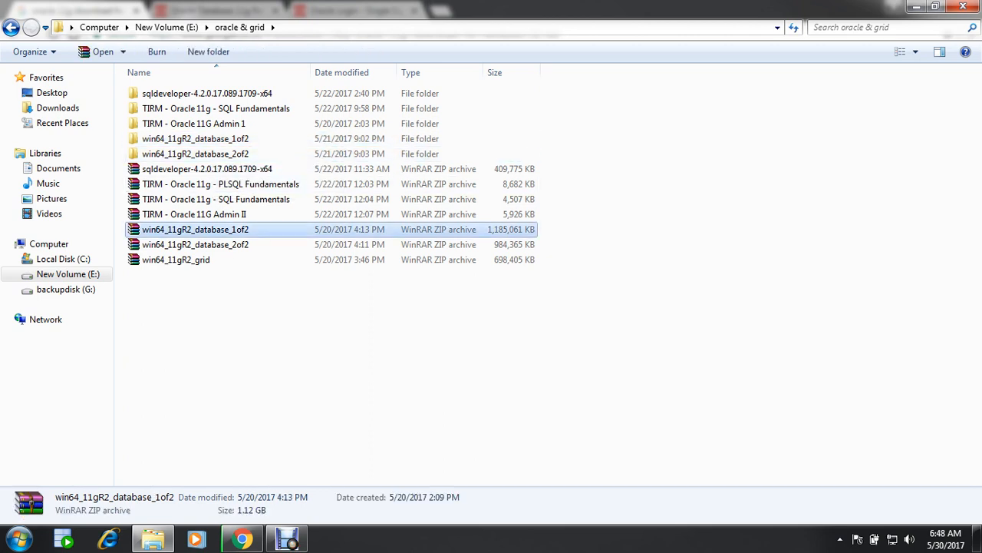
left_click(195, 244)
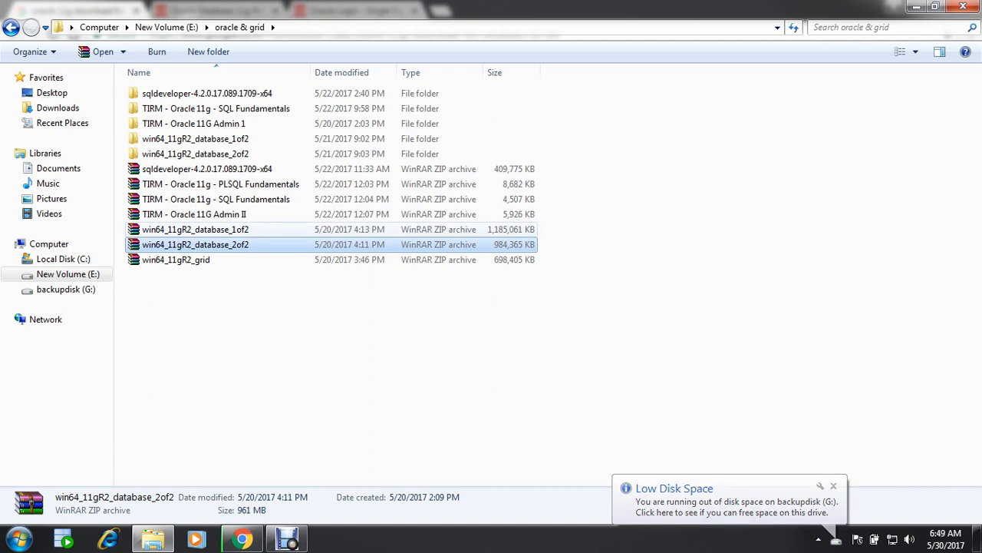
Step: Dismiss the low disk space notice and open the extracted win64_11gR2_database_1of2 folder
left_click(195, 138)
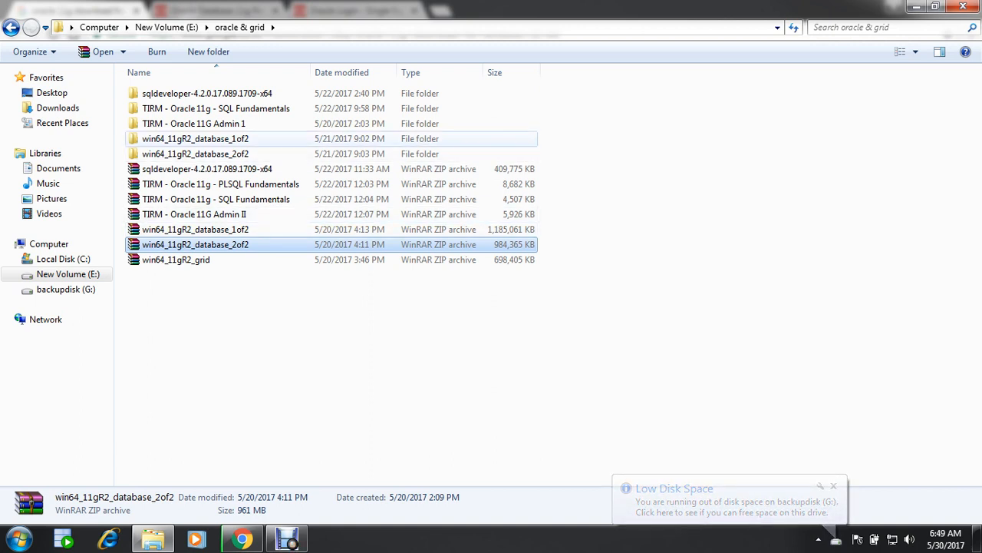
left_click(195, 138)
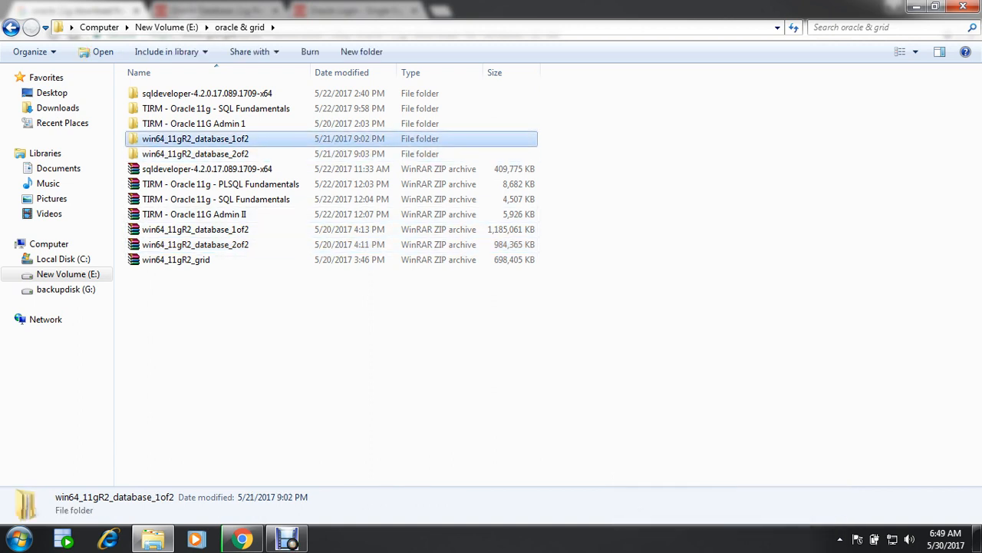
left_click(195, 153)
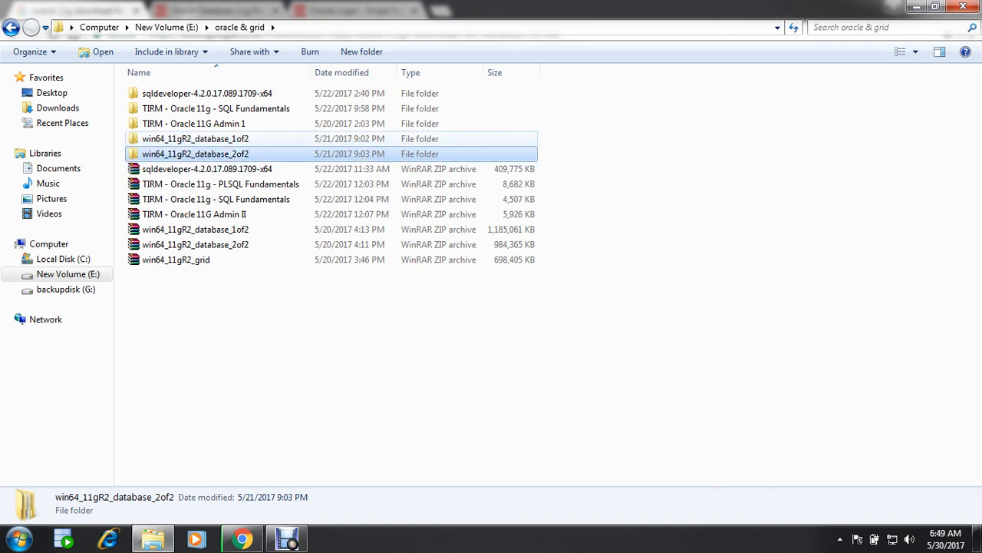
double_click(195, 138)
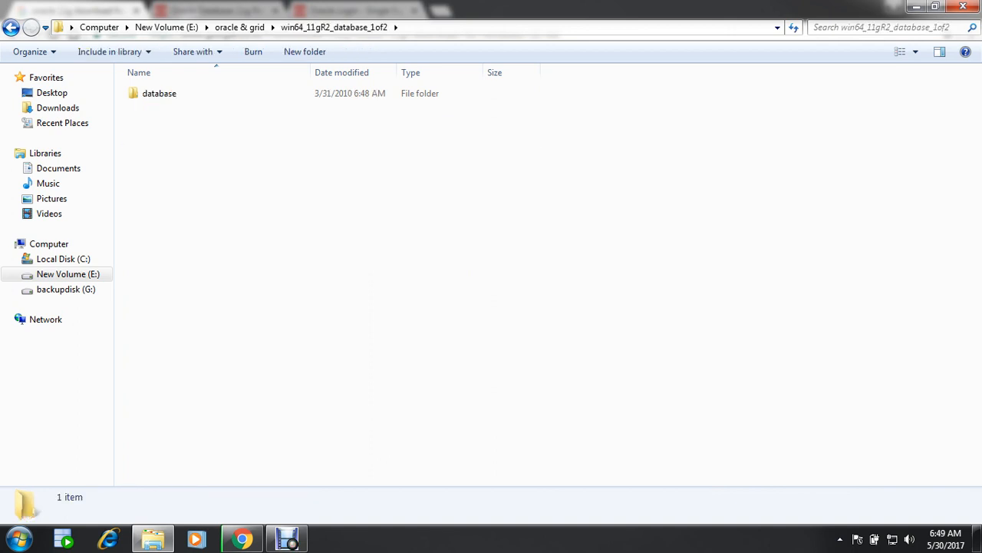
left_click(12, 26)
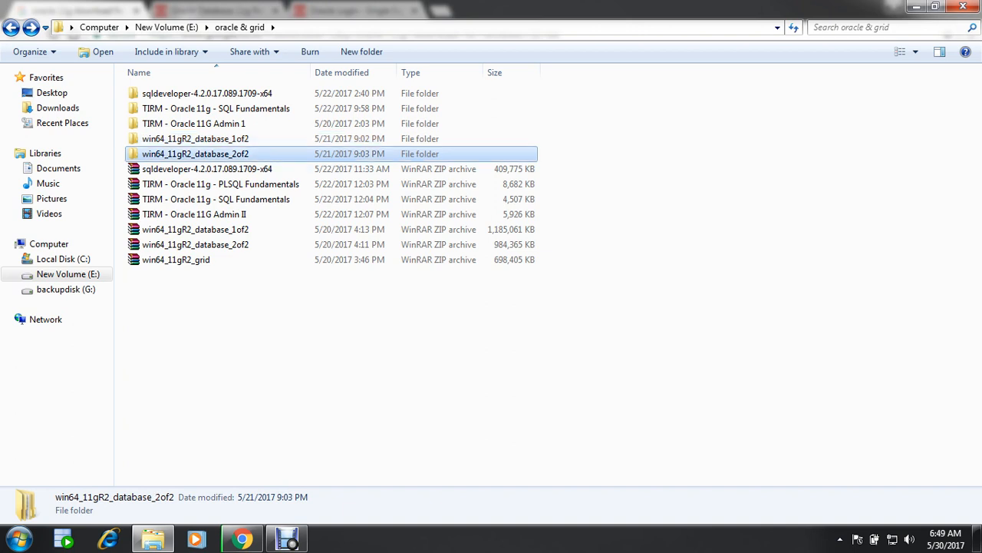
double_click(196, 154)
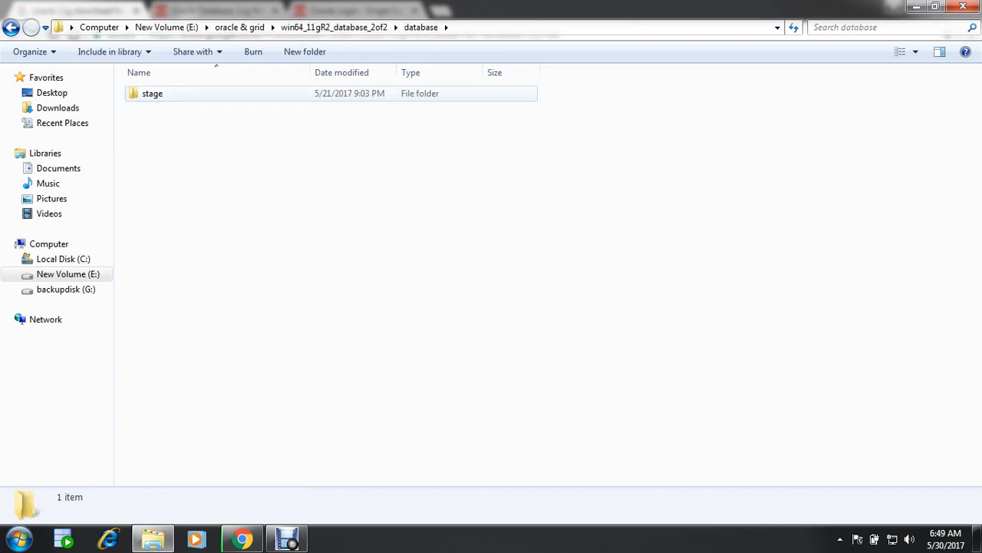
double_click(152, 93)
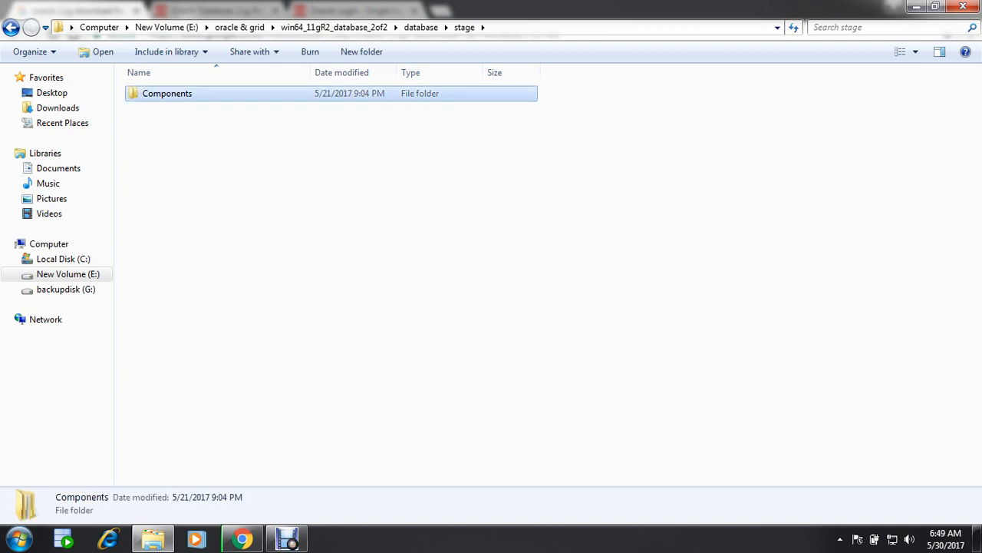
double_click(166, 93)
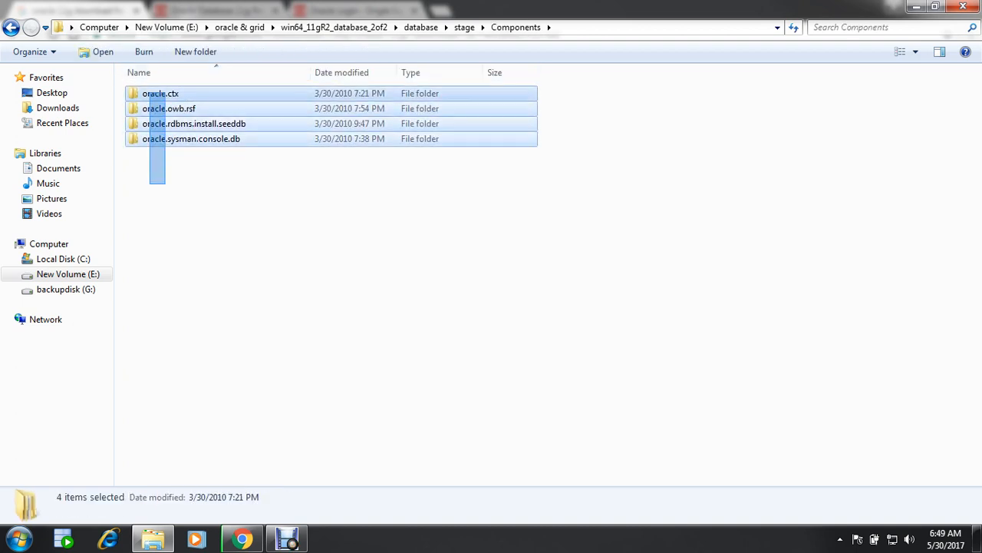
left_click(12, 27)
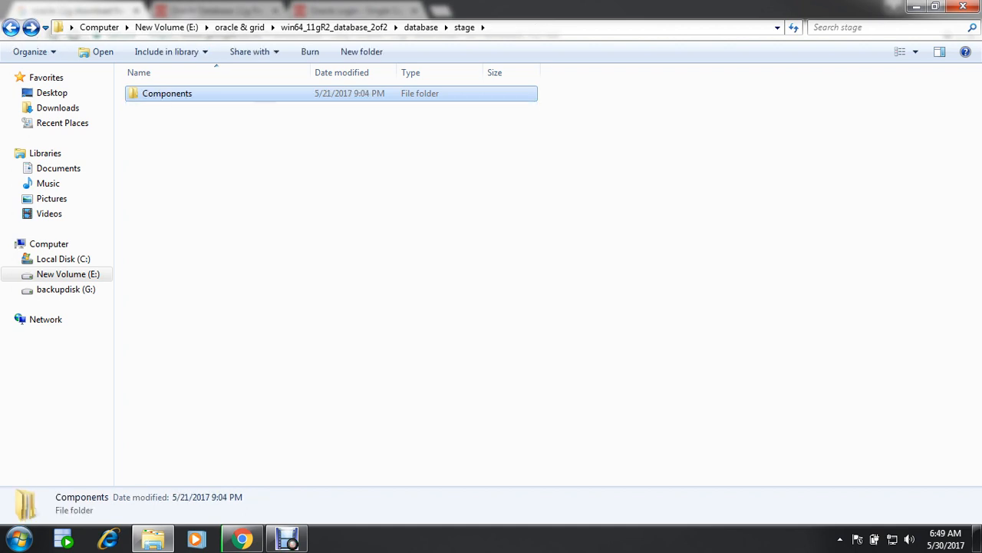
left_click(239, 27)
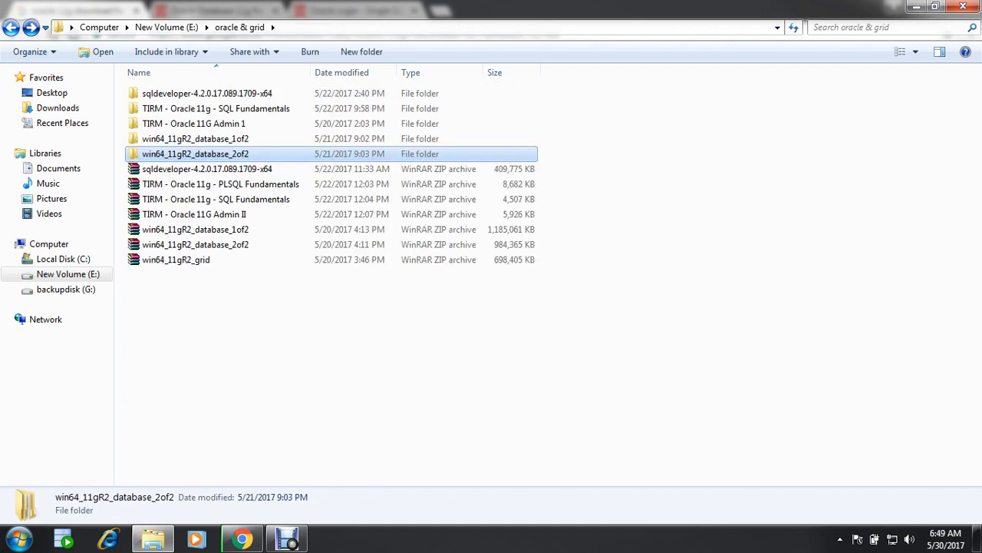
left_click(196, 139)
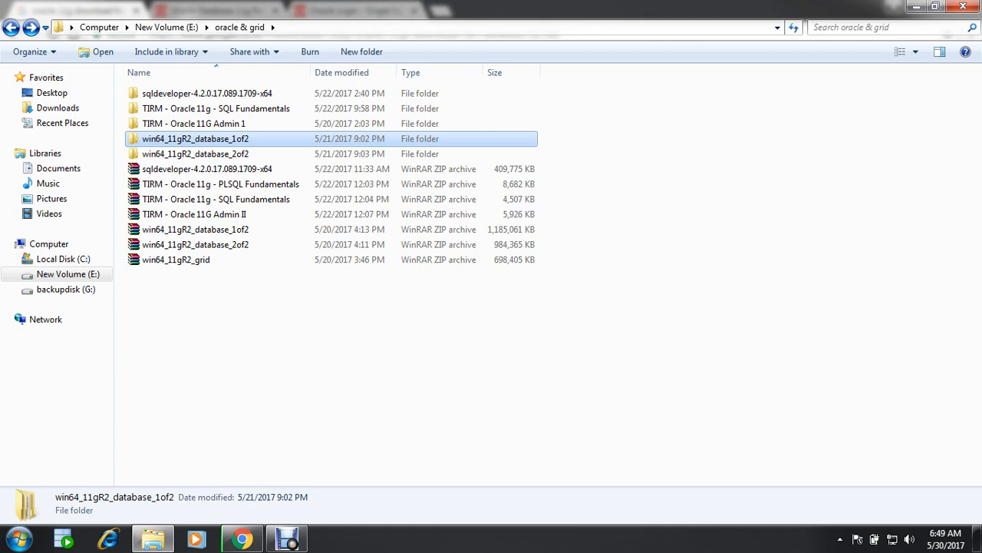
Step: Open database_1of2 > database > stage > Components, showing 150 merged items
double_click(195, 138)
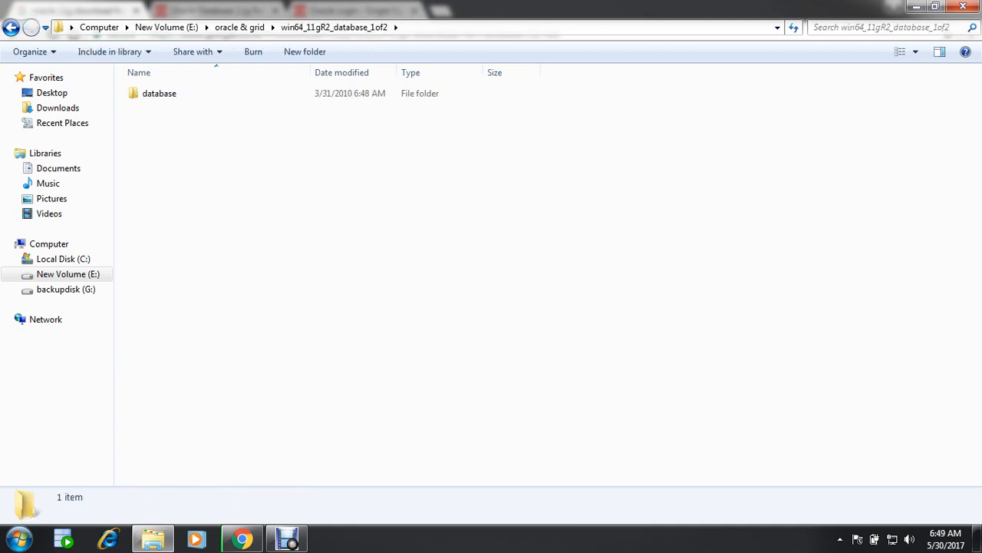
double_click(158, 93)
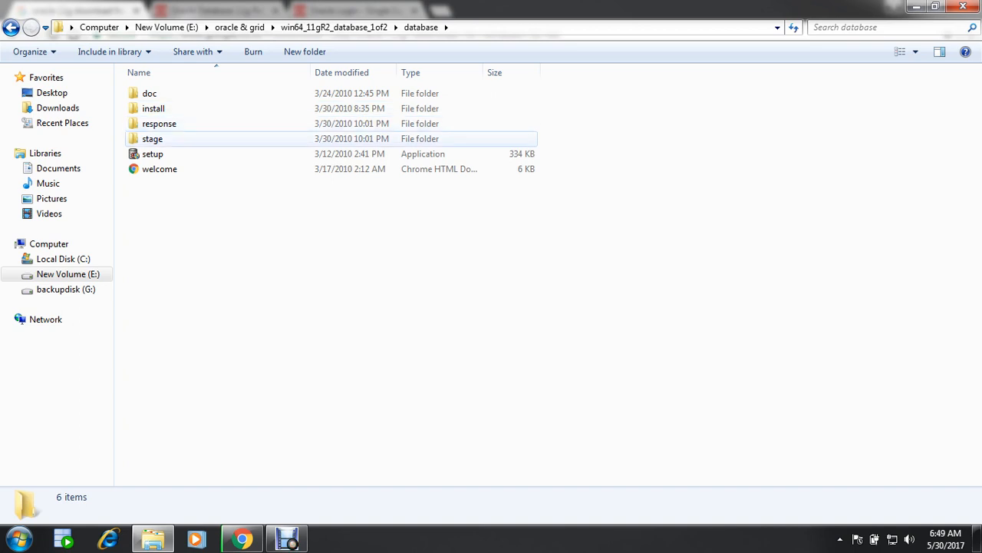
double_click(152, 139)
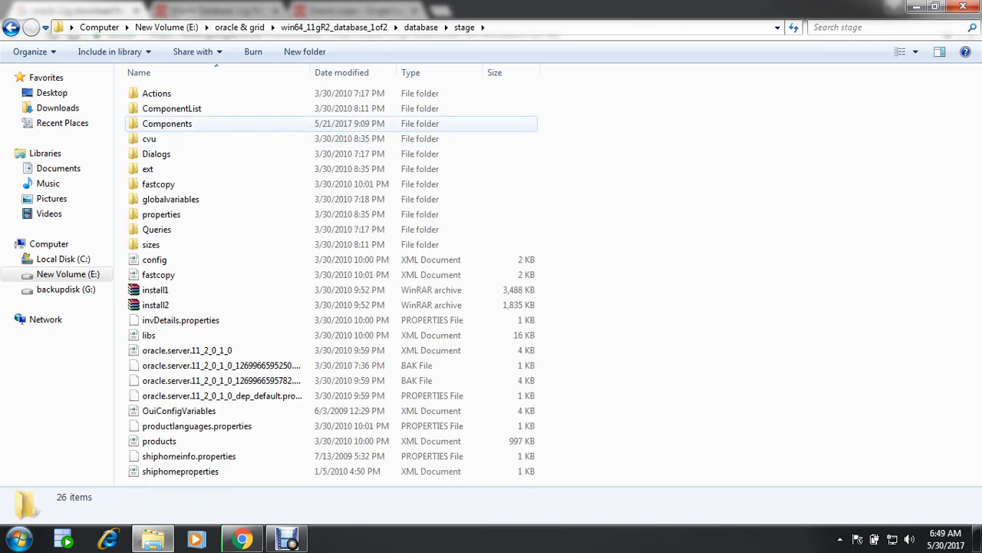
mouse_move(167, 124)
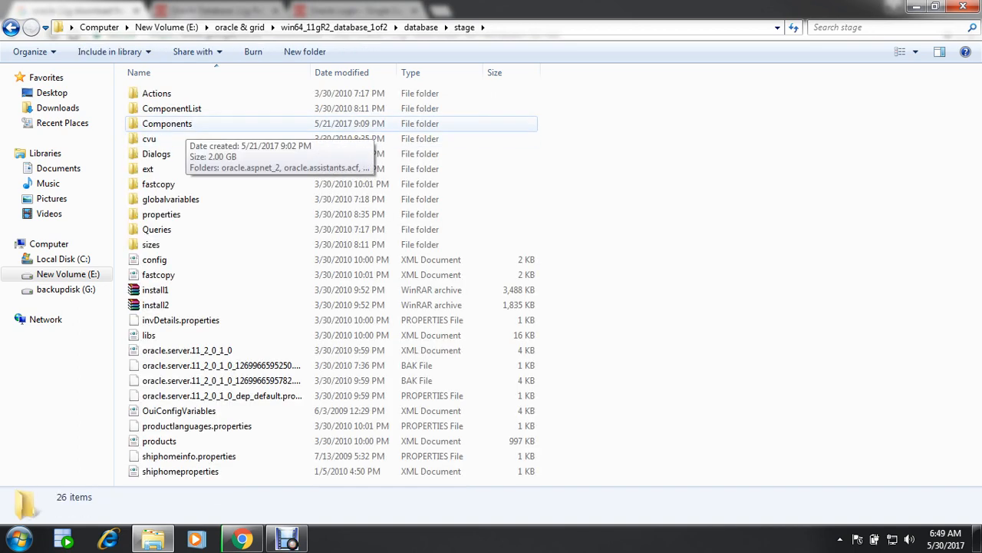
double_click(166, 123)
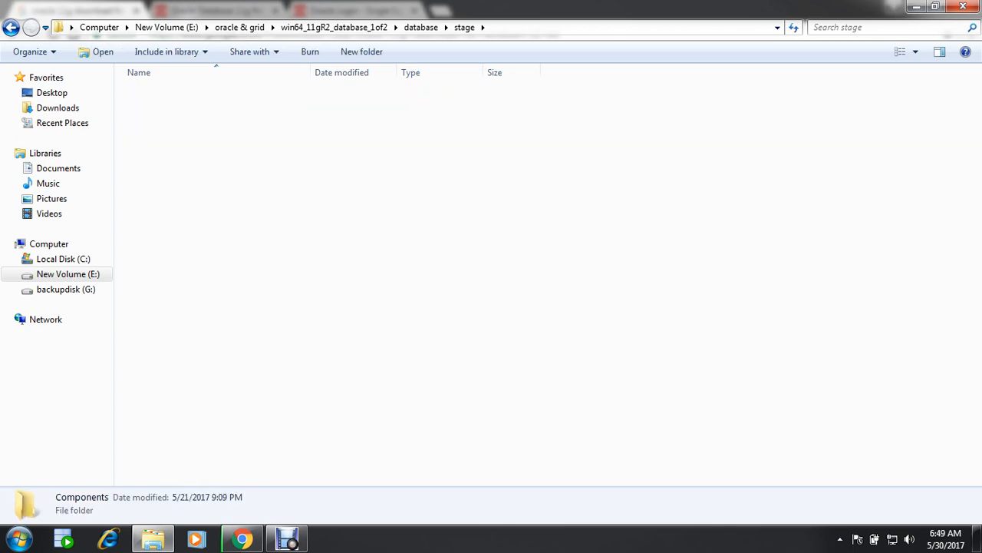
double_click(81, 496)
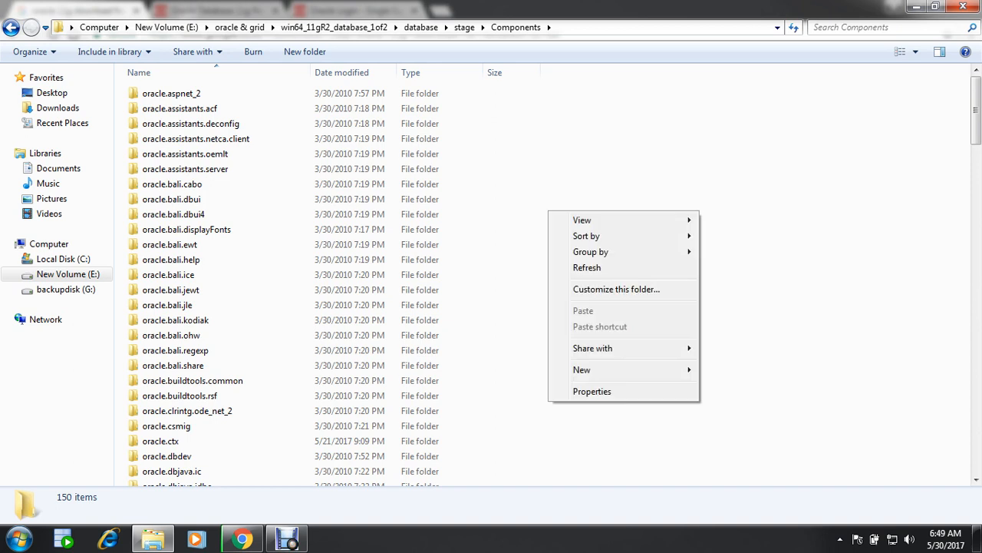
Step: Dismiss the folder menu, go back to part 1's database folder and select setup
left_click(173, 214)
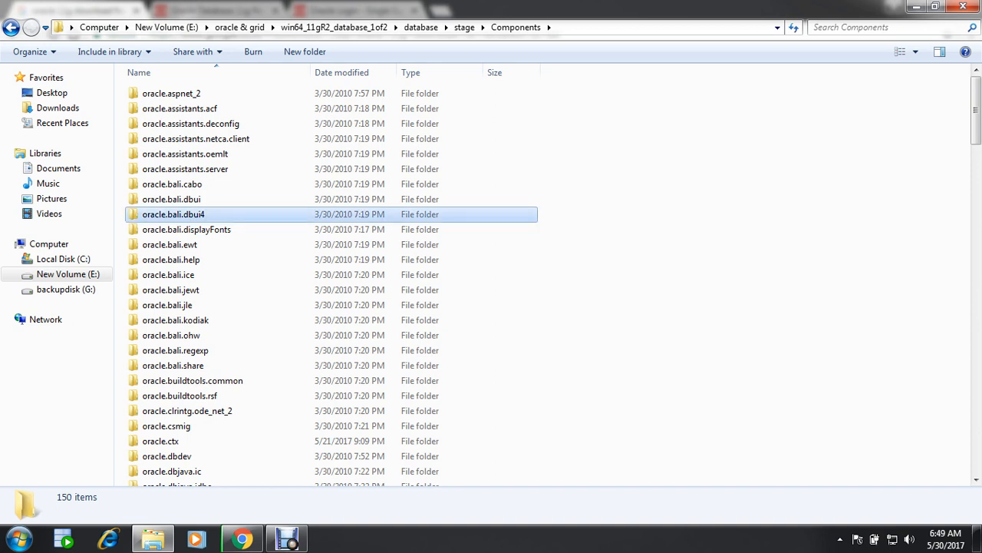
left_click(464, 27)
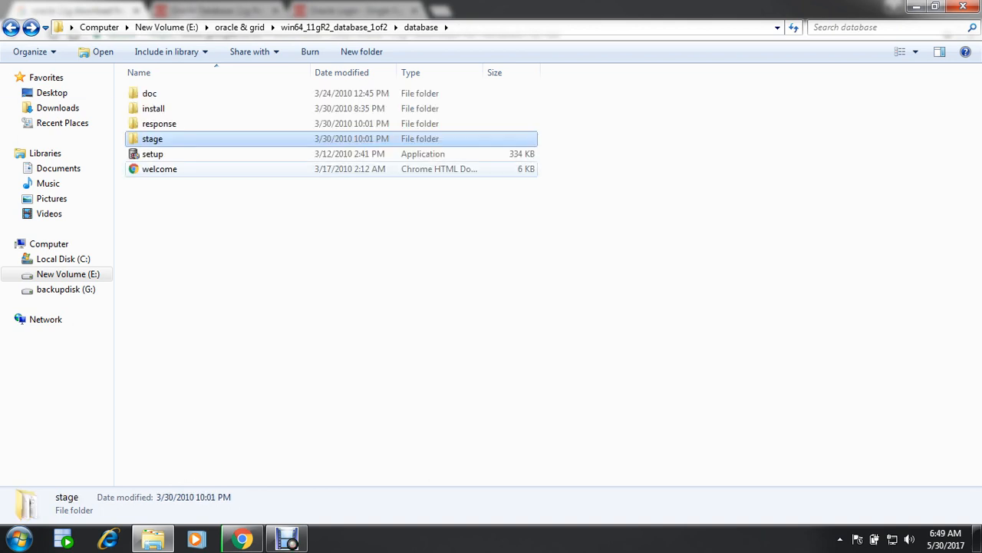
left_click(152, 154)
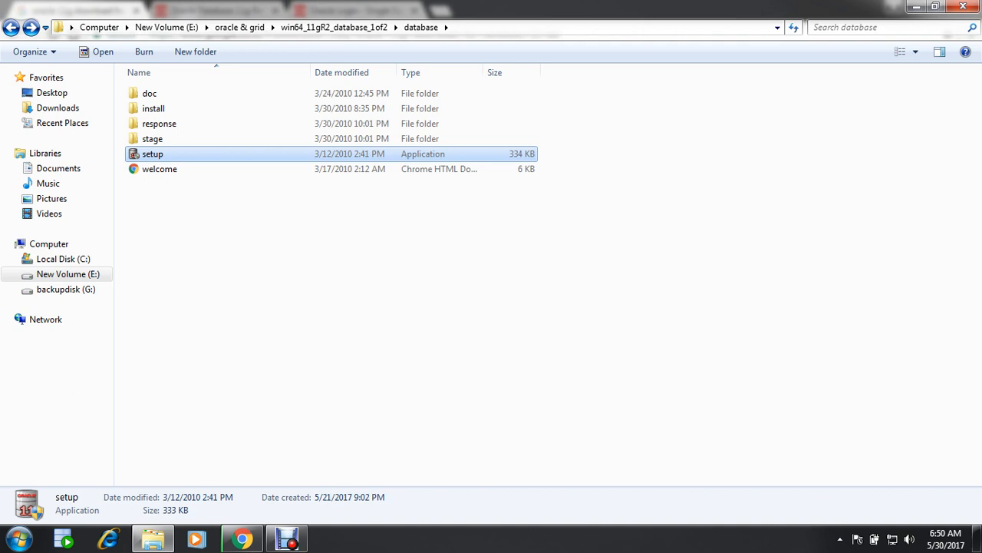
left_click(241, 537)
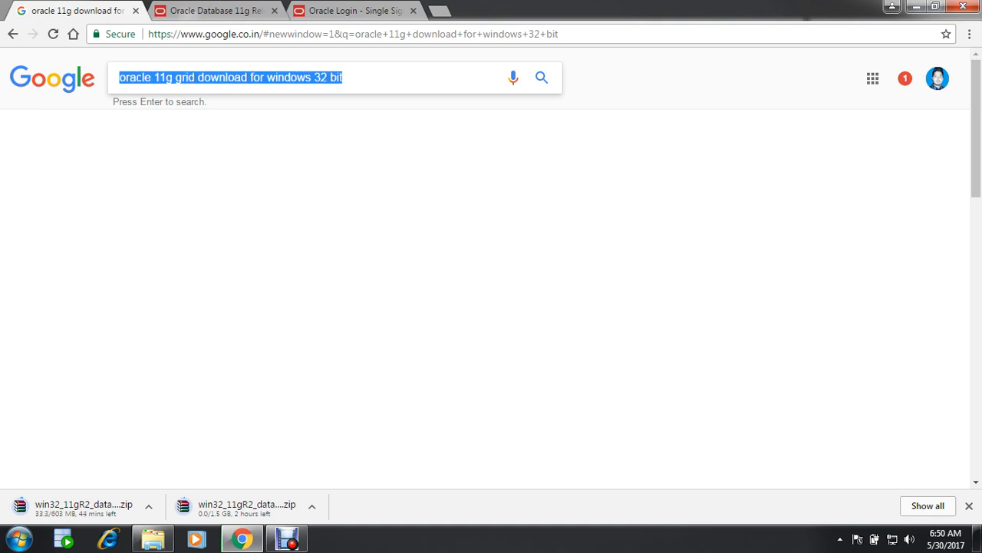
Step: Search 'programmingshifts', filter to Videos, and play its 'Oracle 11g installation' YouTube video
type("pl")
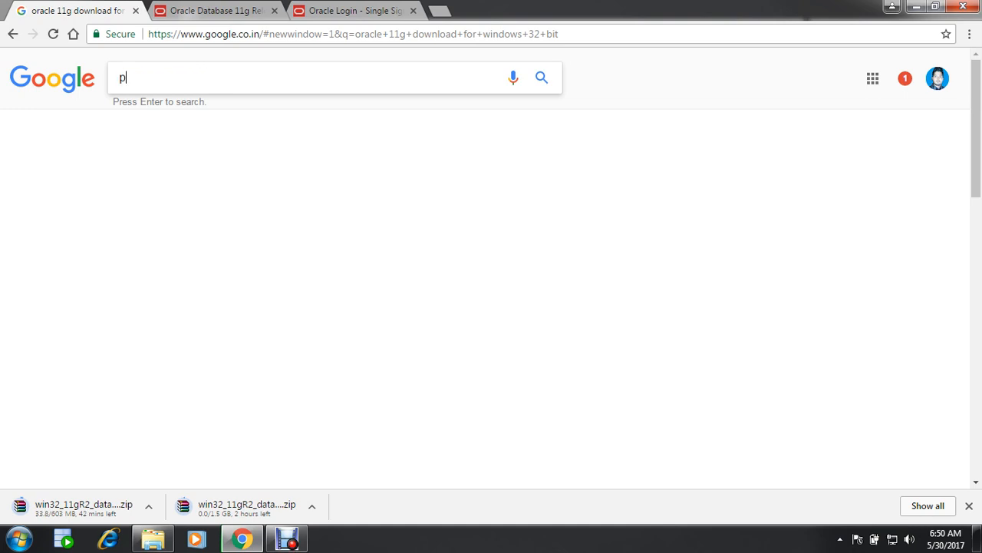
type("rogrammingshifts")
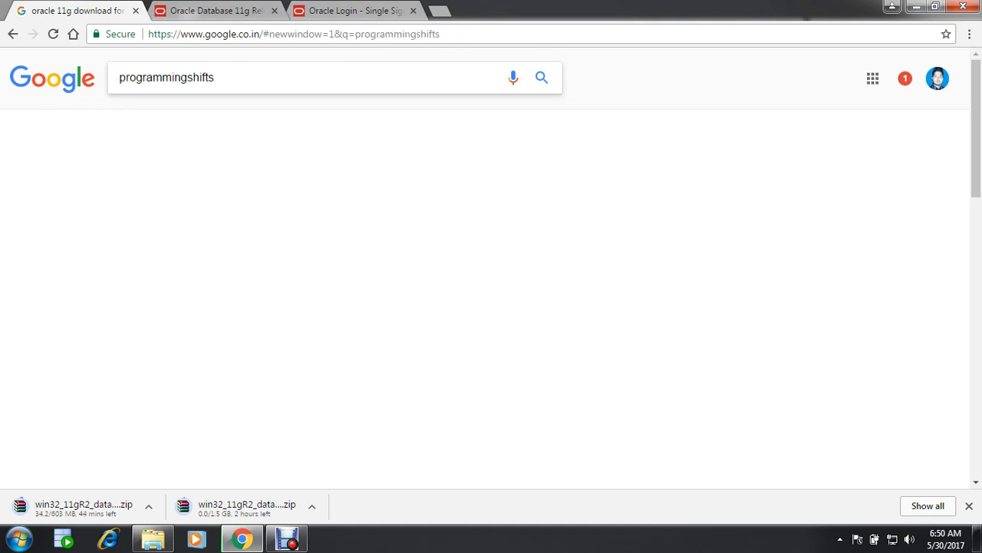
left_click(541, 77)
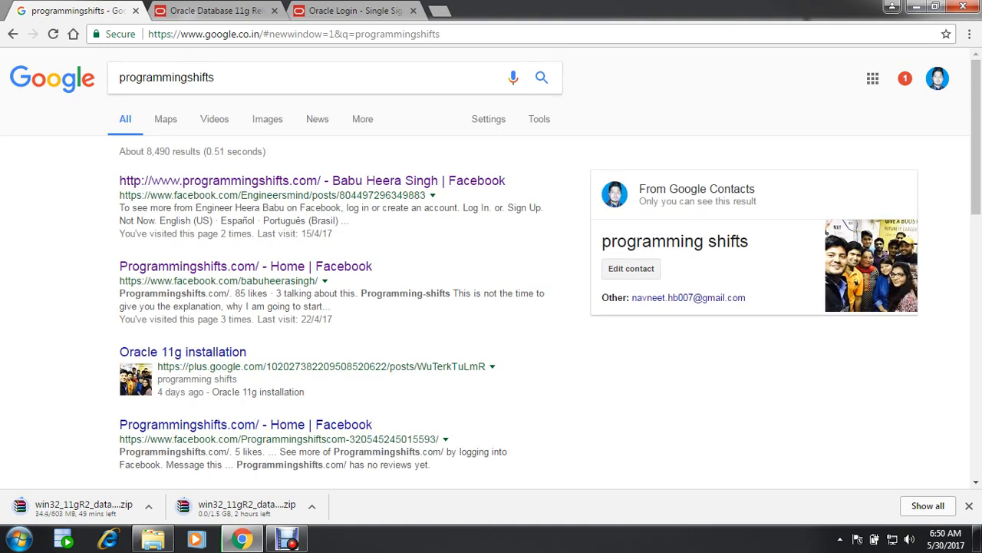
left_click(214, 119)
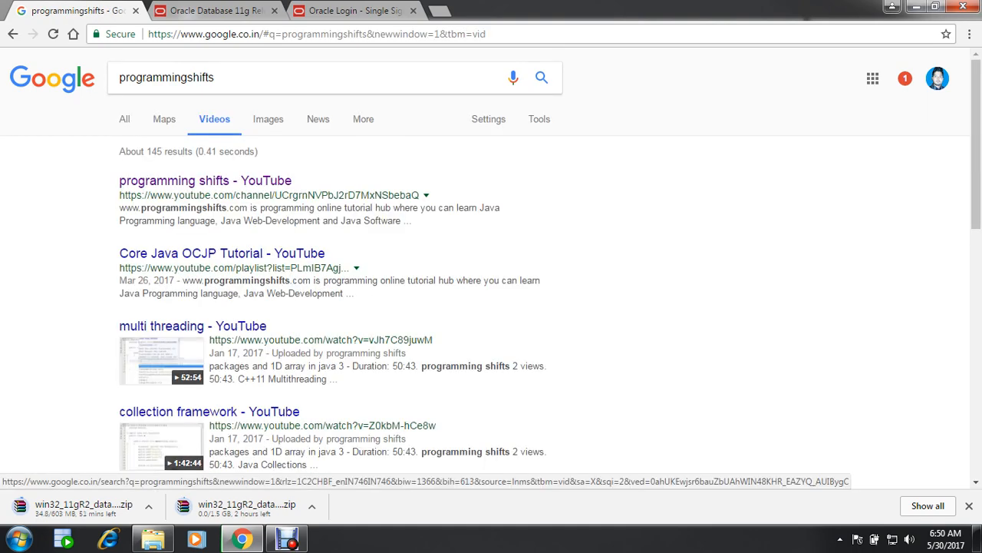
left_click(205, 180)
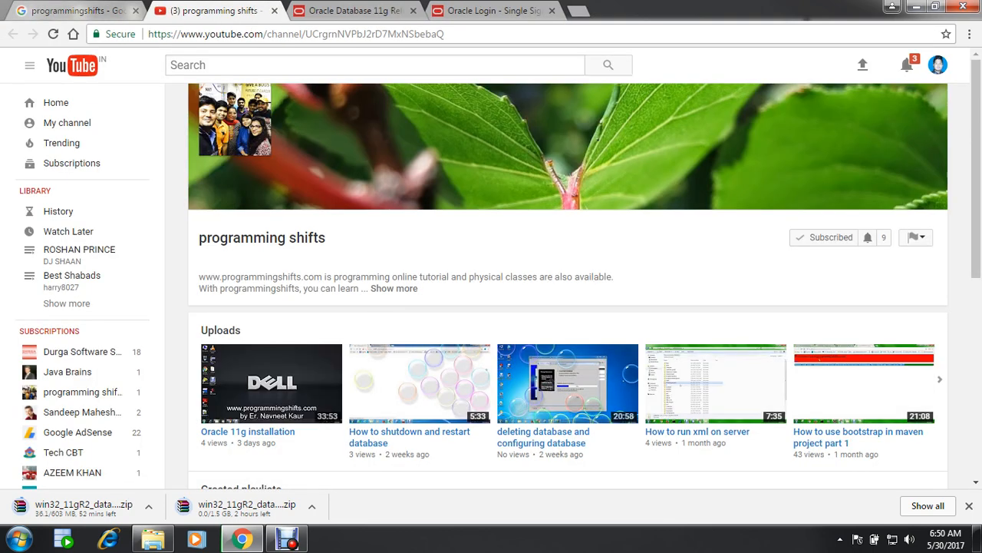
left_click(272, 384)
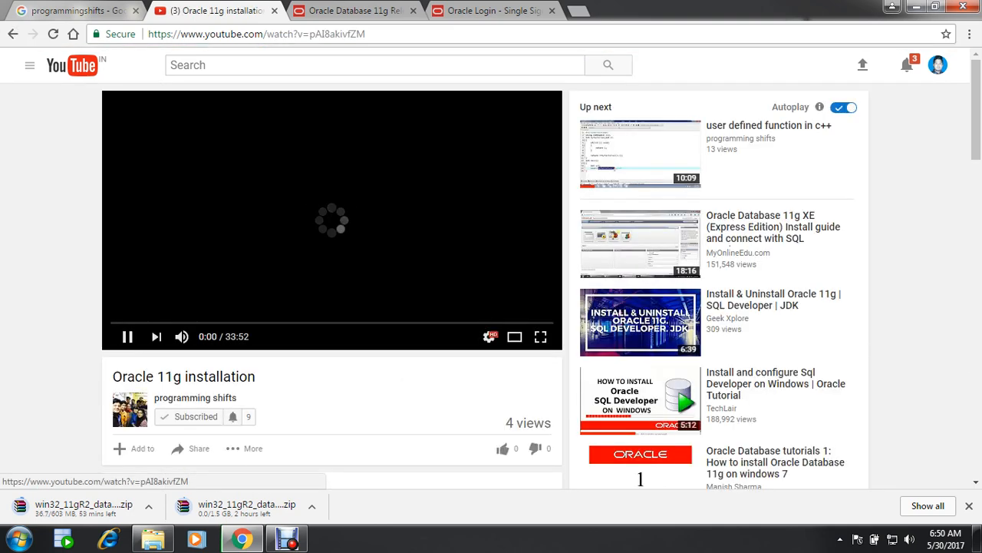